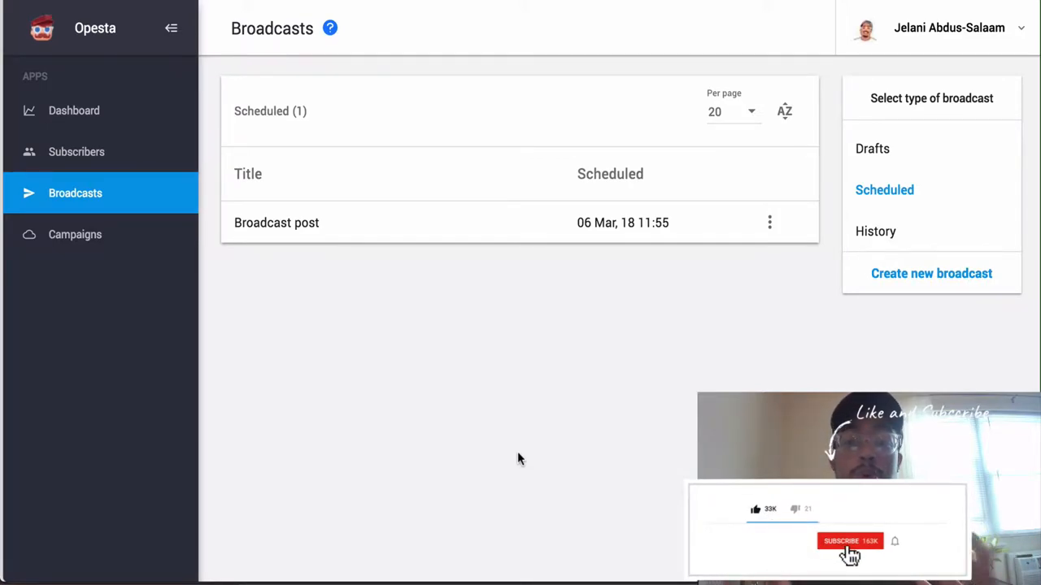
# - Create a new broadcast post and add a 3-second typing delay
pyautogui.click(847, 541)
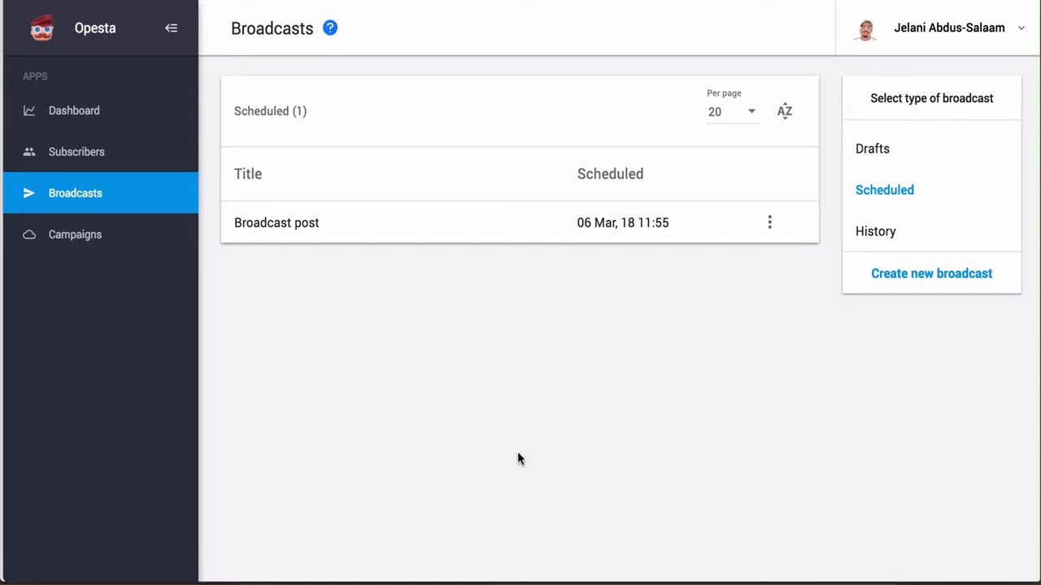
pyautogui.moveTo(91, 200)
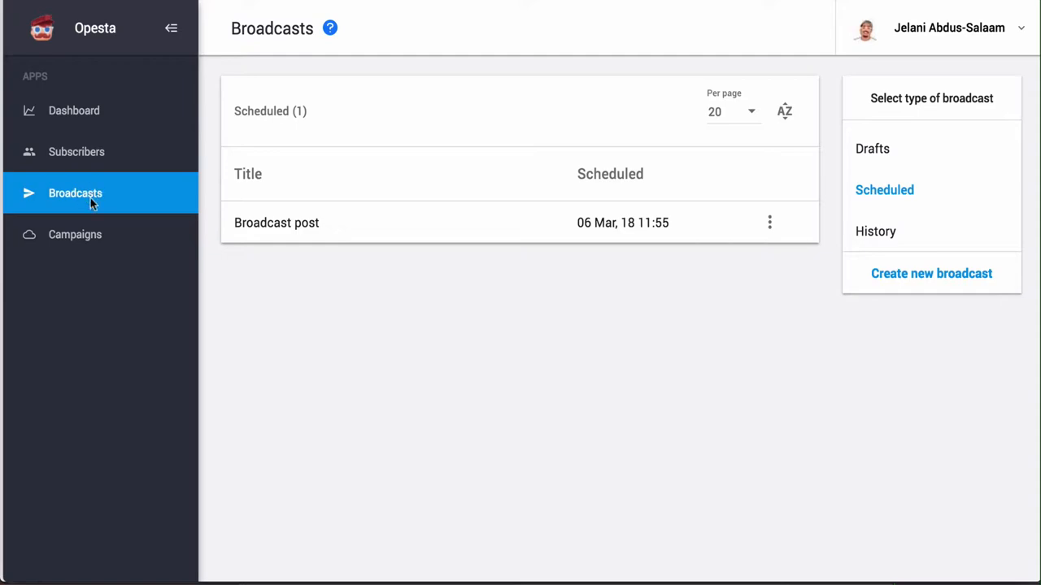
pyautogui.moveTo(126, 183)
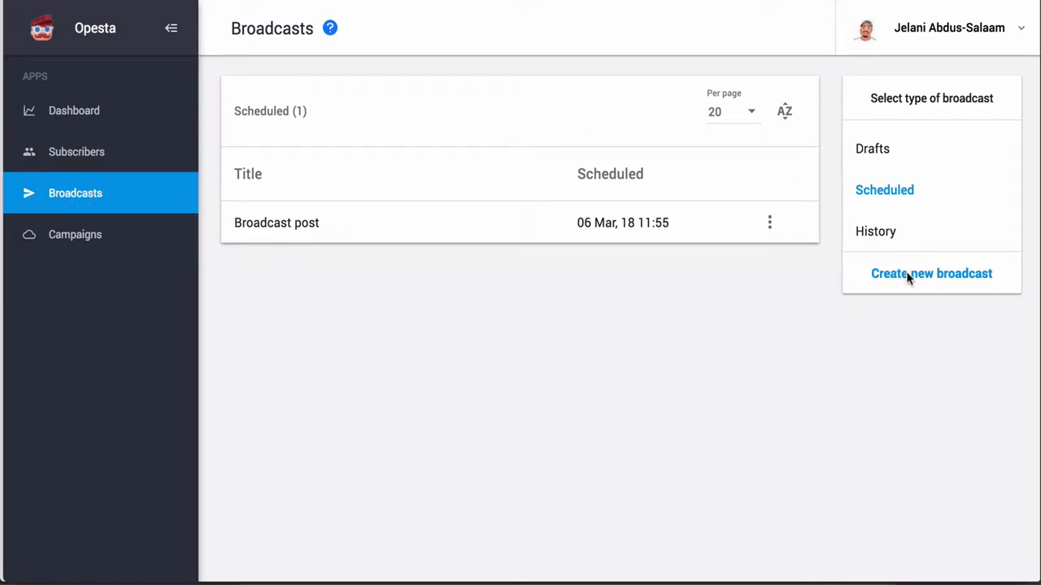
pyautogui.click(931, 273)
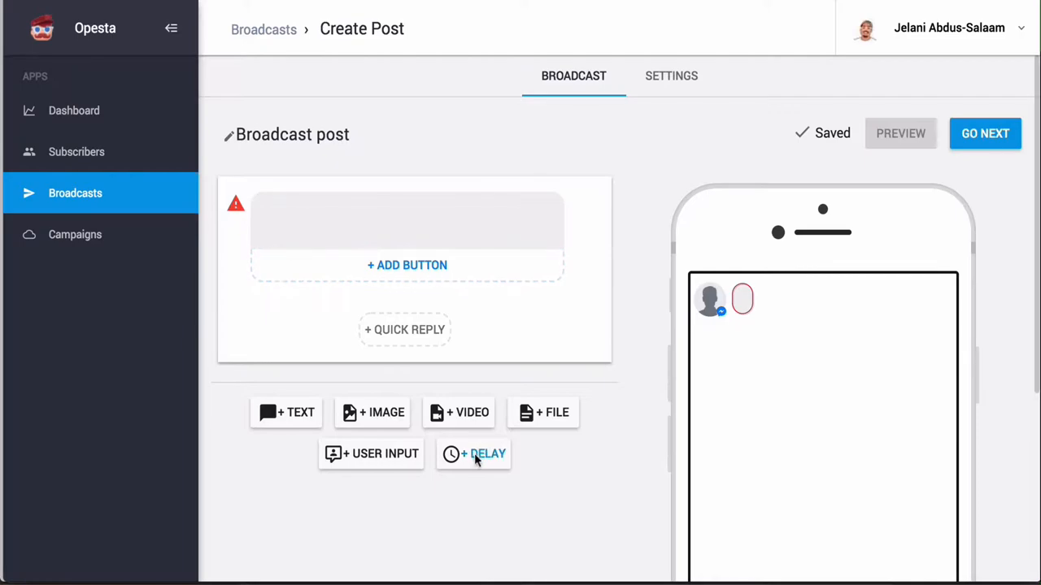
pyautogui.click(474, 454)
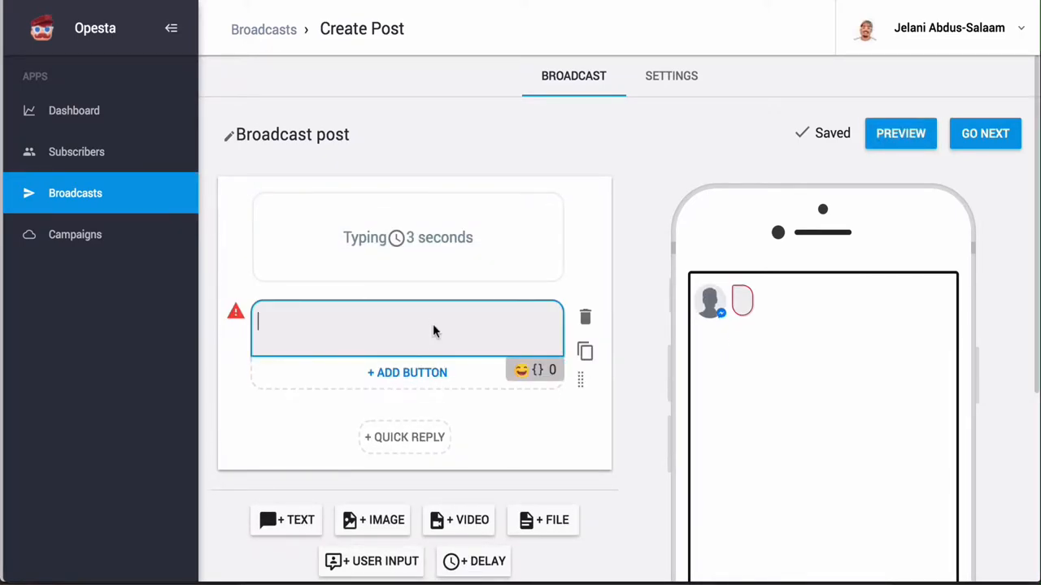
# - Write the greeting 'Hey…up! Just wanted to check in with you! Hope you have a great day!' with emoji
pyautogui.write('Hey')
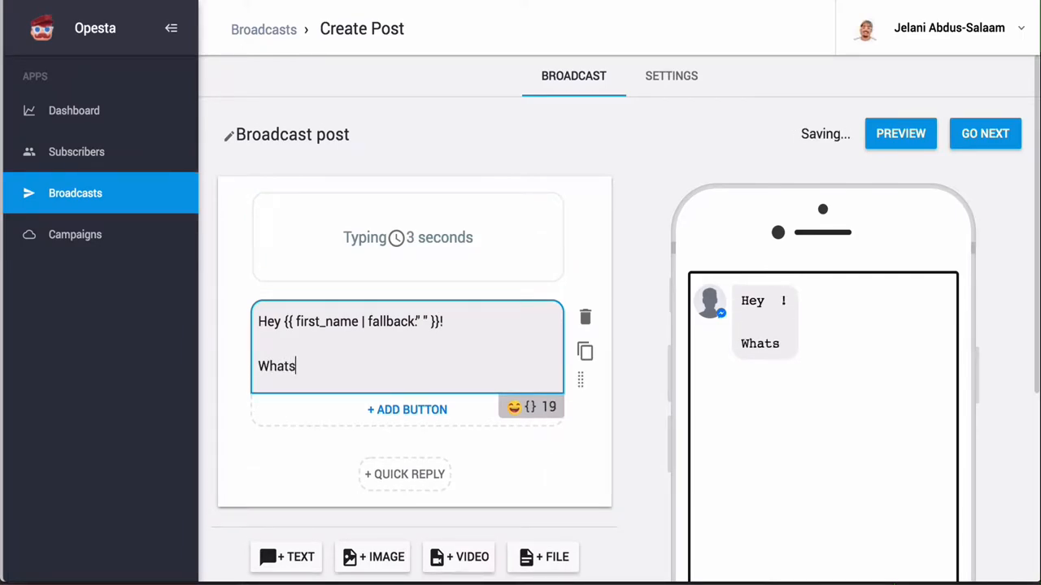
pyautogui.write('up!')
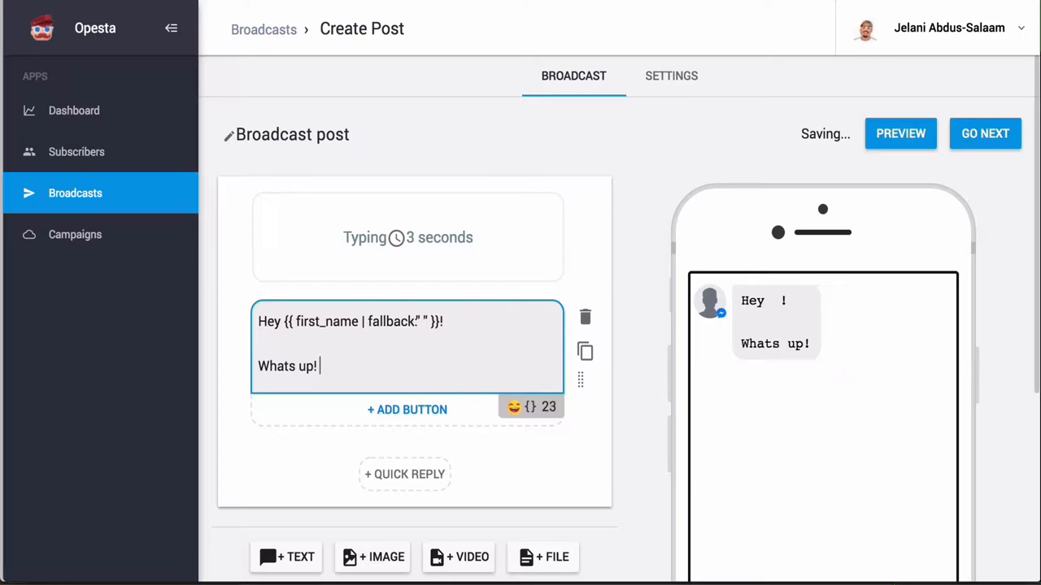
pyautogui.write('Just wanted to ch')
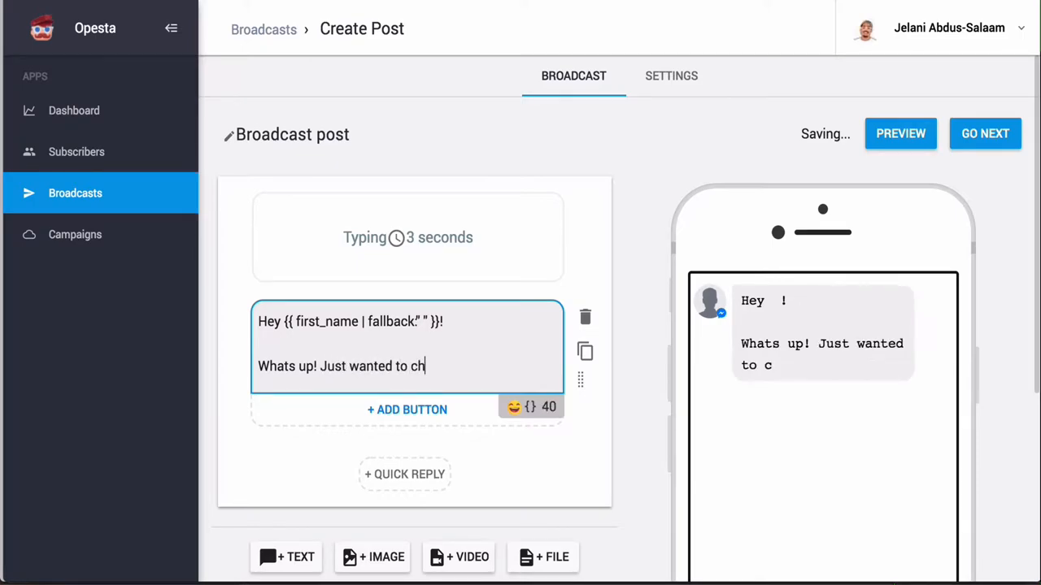
pyautogui.write('eck in with you!')
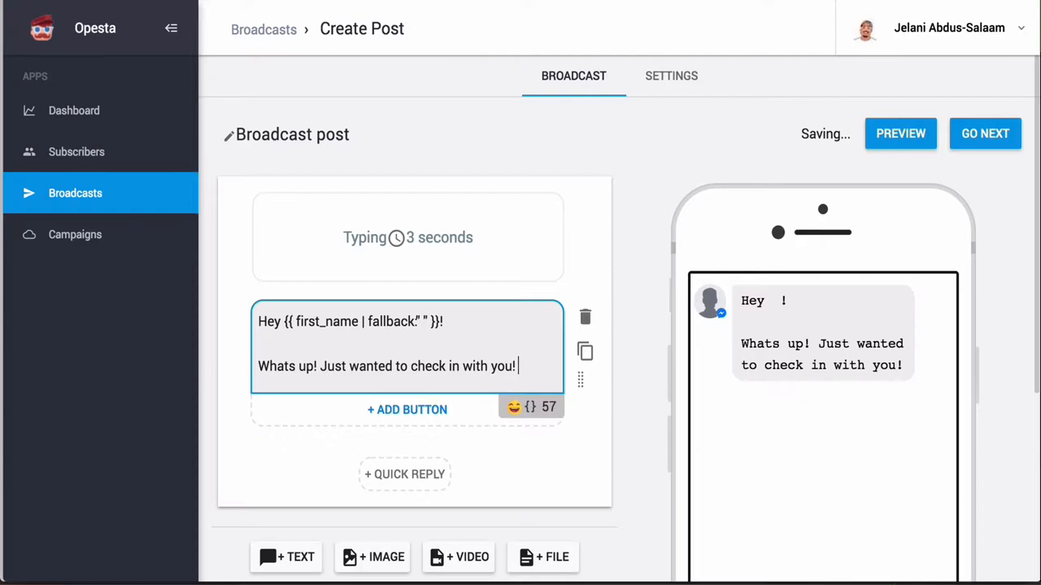
pyautogui.press('Enter')
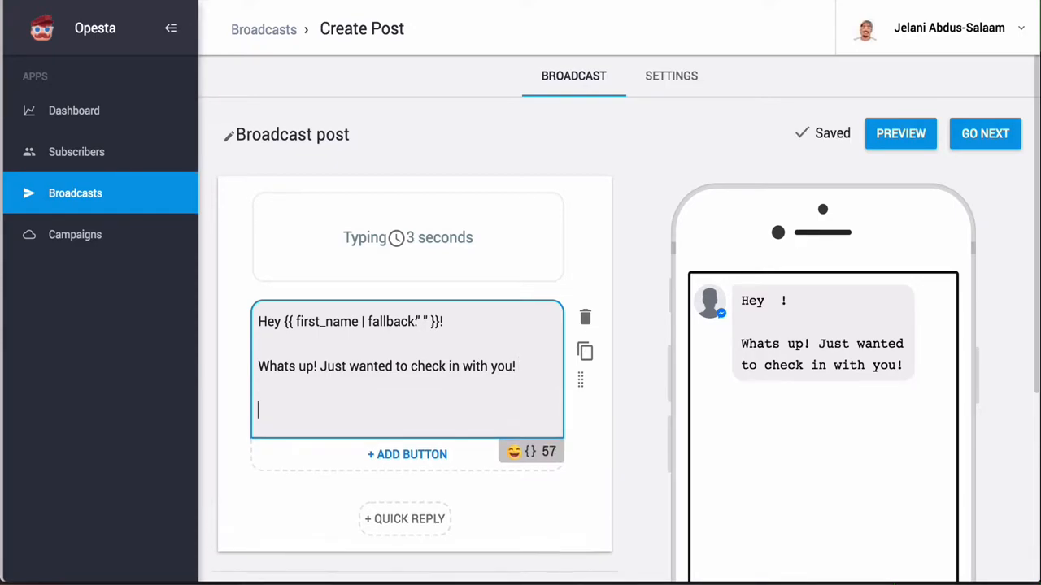
pyautogui.write('Hope you have a')
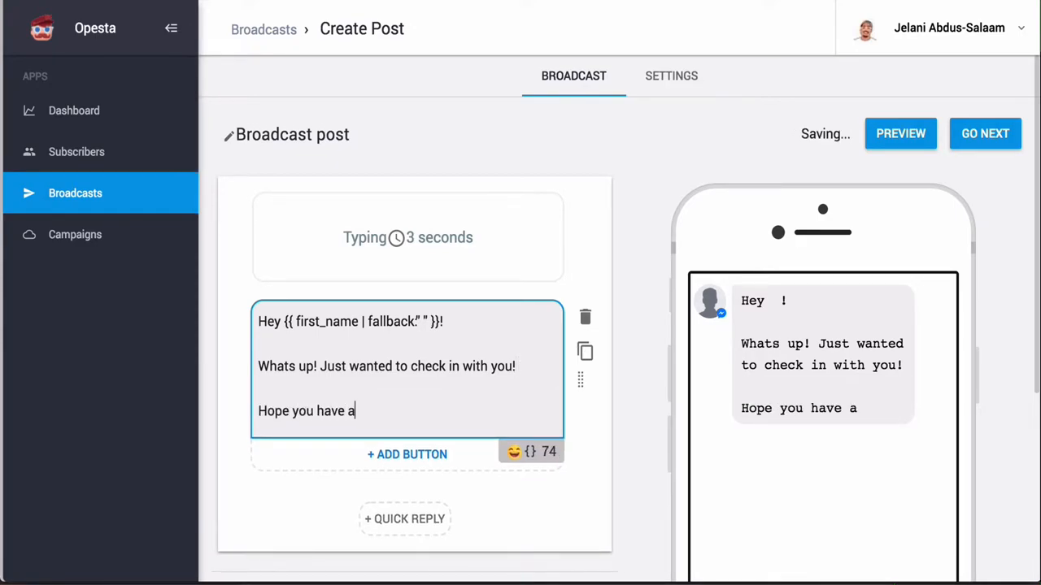
pyautogui.write('great day!')
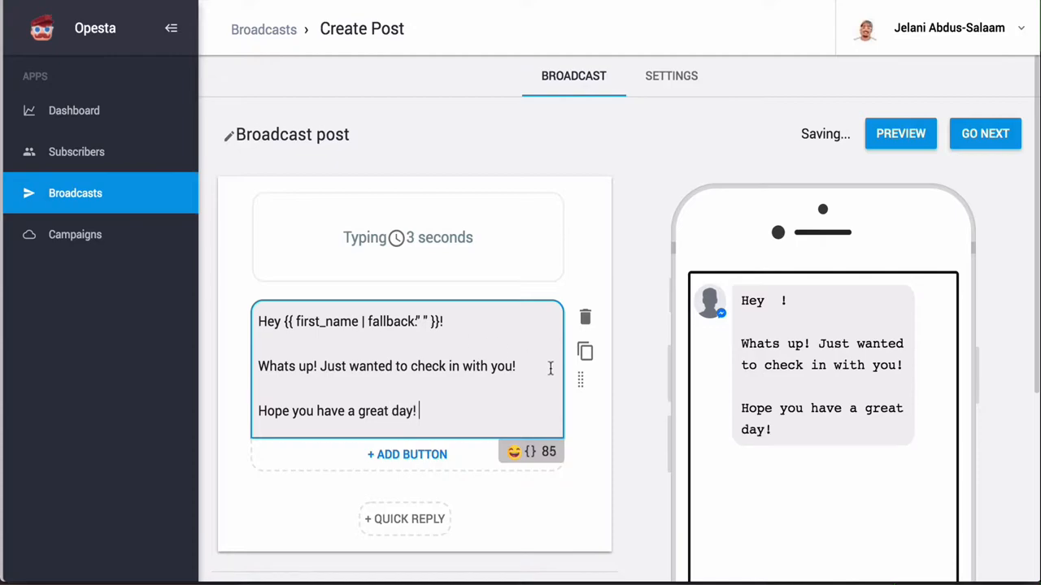
pyautogui.click(516, 452)
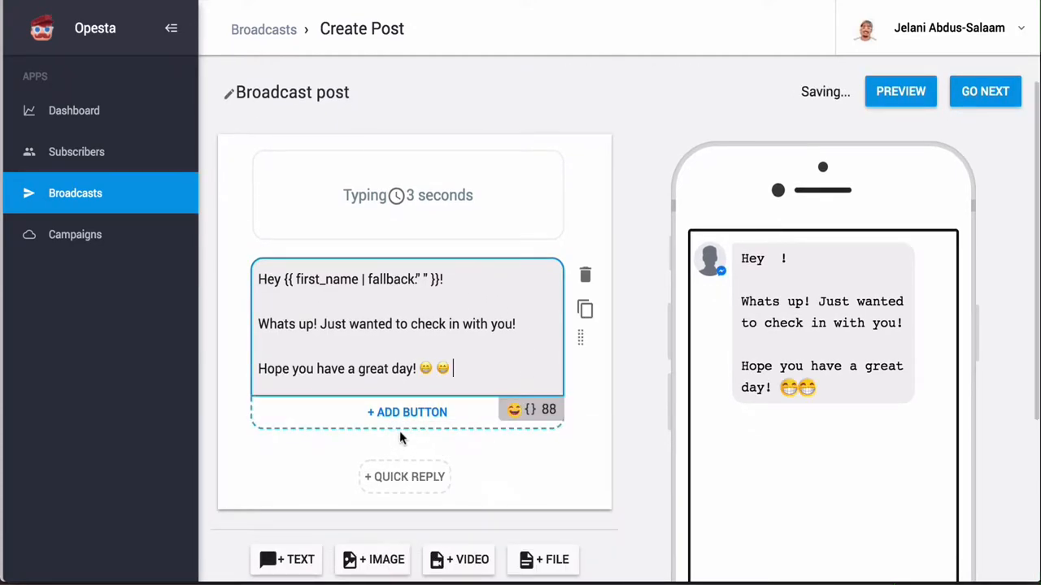
pyautogui.press('Backspace')
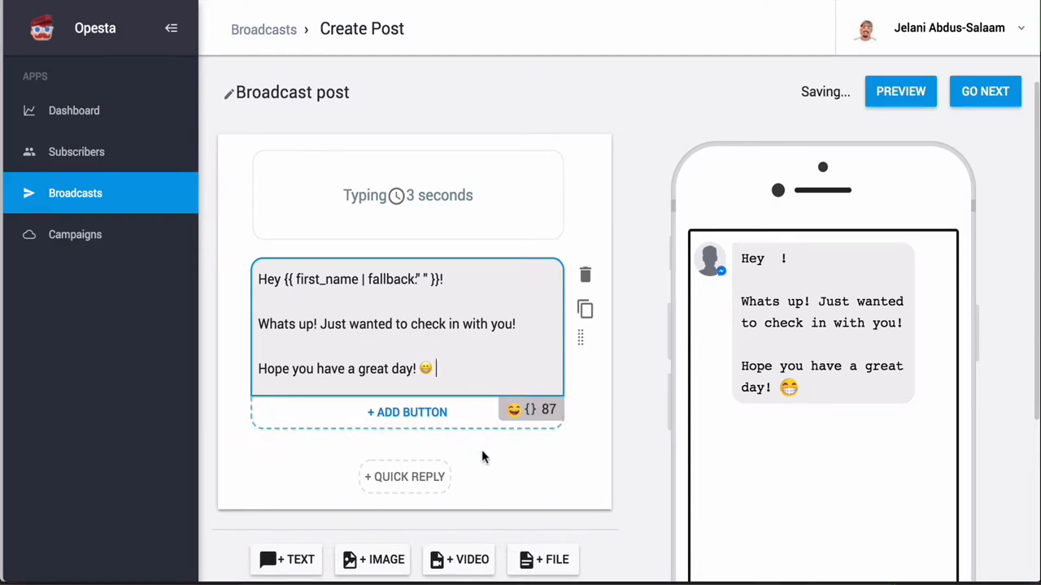
# - Add another typing delay and the text 'Stay tuned for more awesome videos!'
pyautogui.scroll(-3)
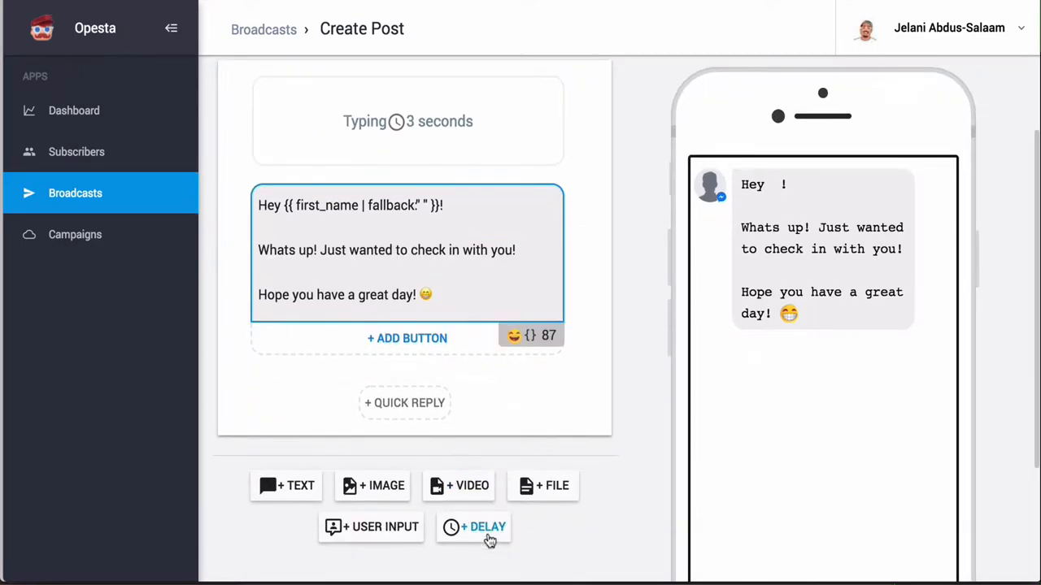
pyautogui.moveTo(342, 497)
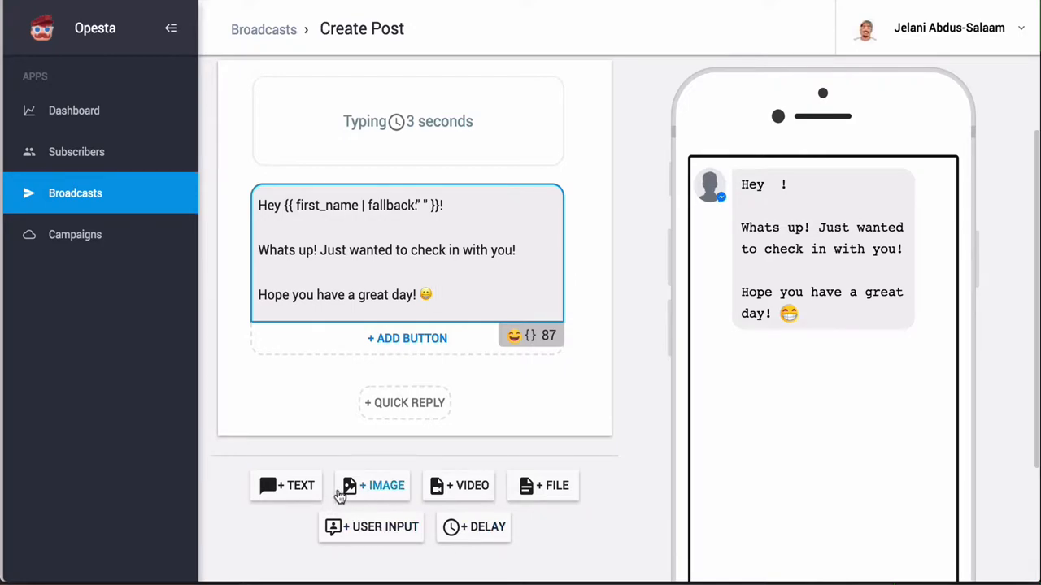
pyautogui.moveTo(488, 537)
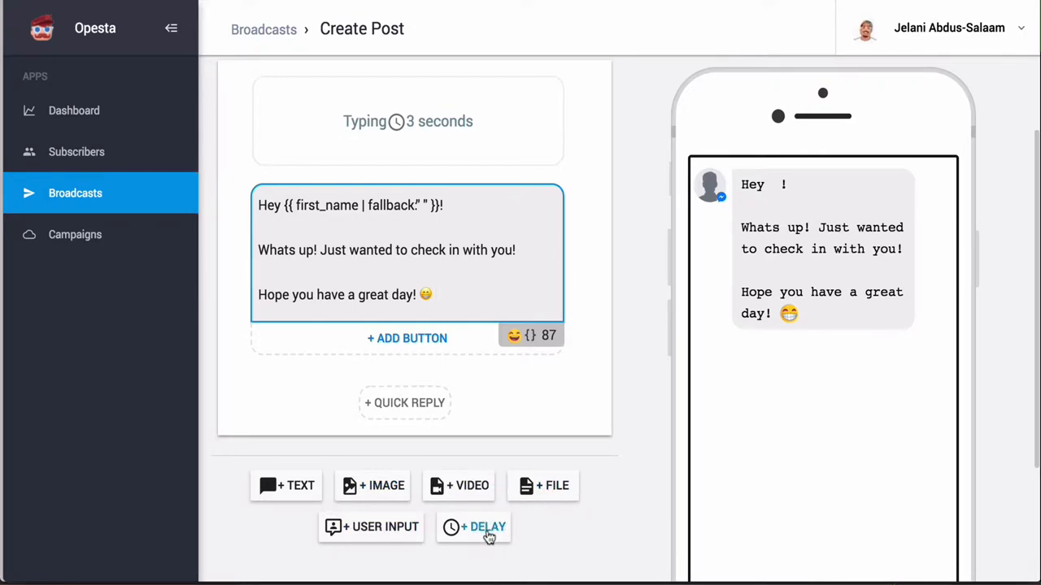
pyautogui.click(481, 527)
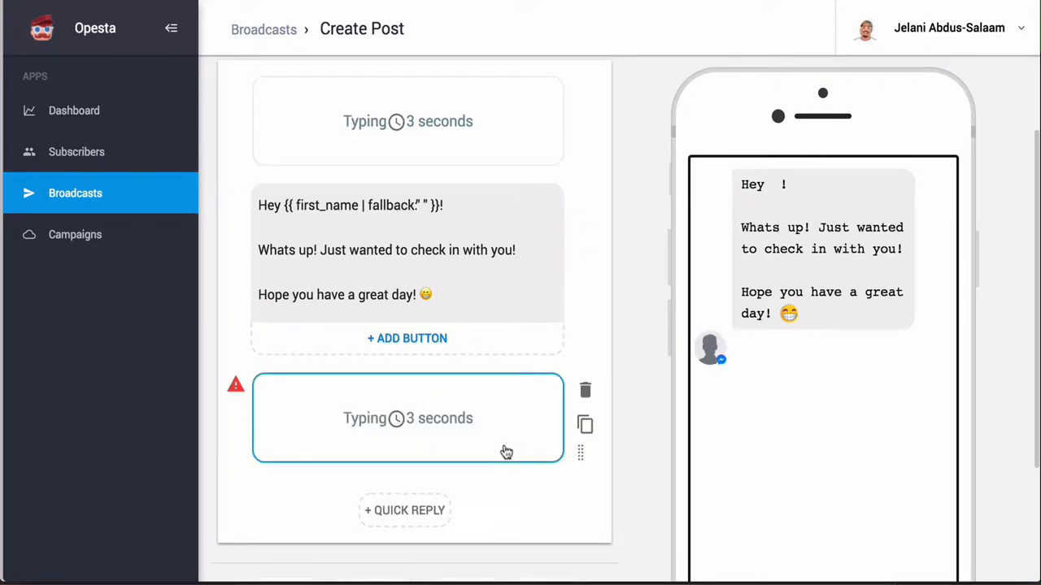
pyautogui.scroll(-3)
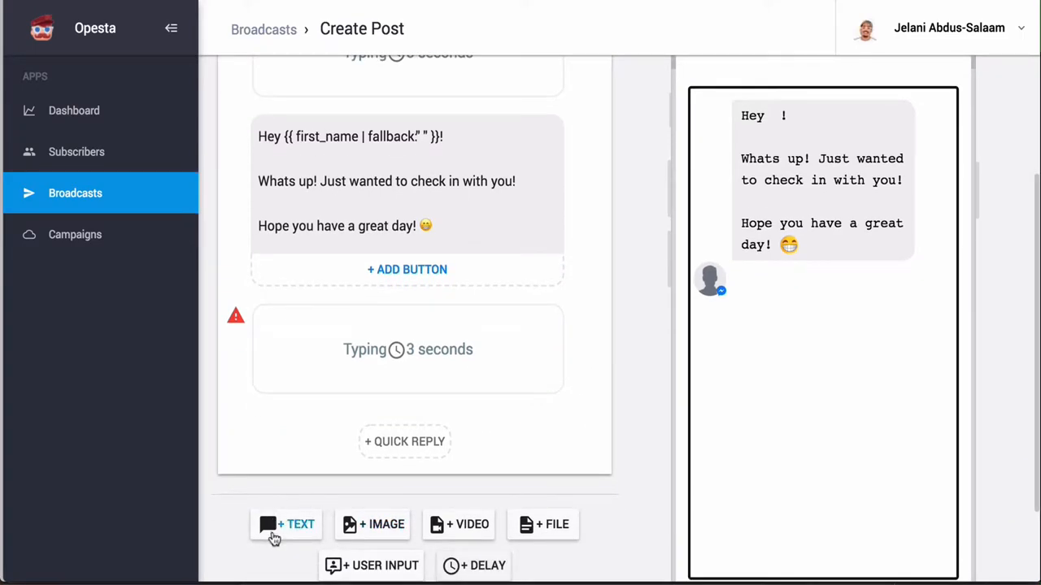
pyautogui.write('Stay tuned for more aw')
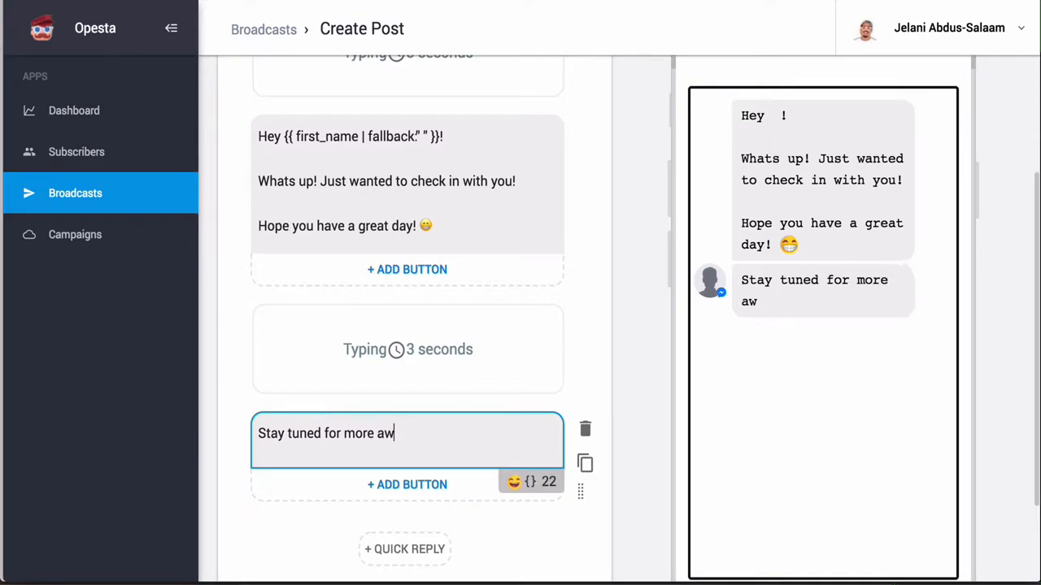
pyautogui.write('esome videos')
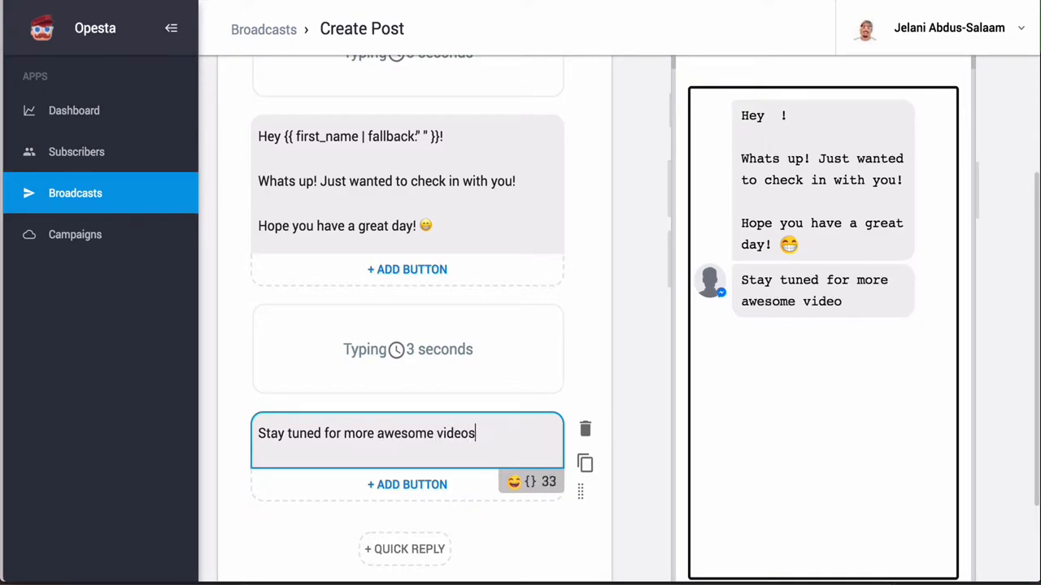
pyautogui.write('!')
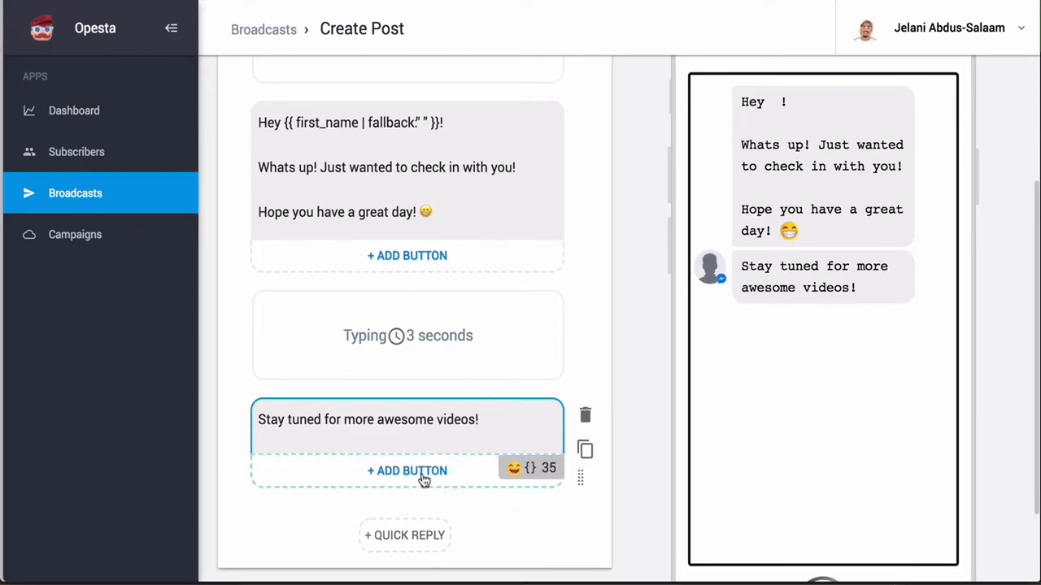
# - Attach a 'Check My YouTube' button set to open a website
pyautogui.click(406, 471)
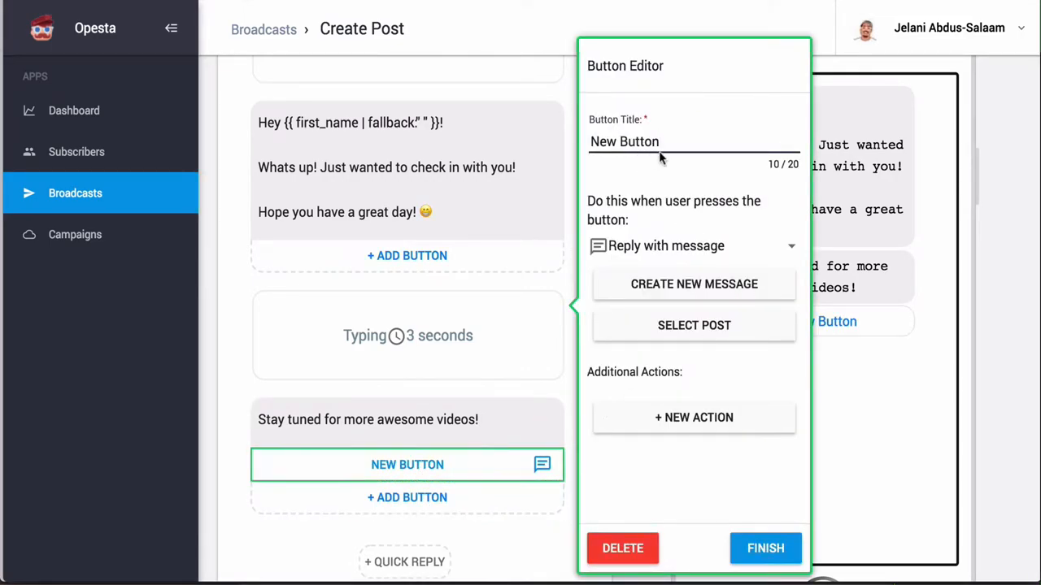
pyautogui.write('Check')
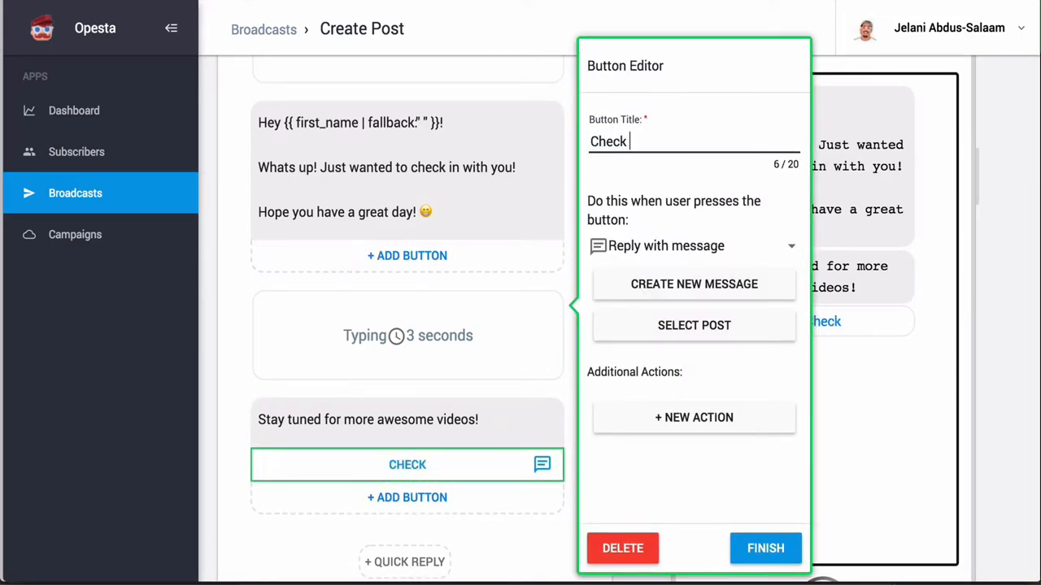
pyautogui.write('My YouTube')
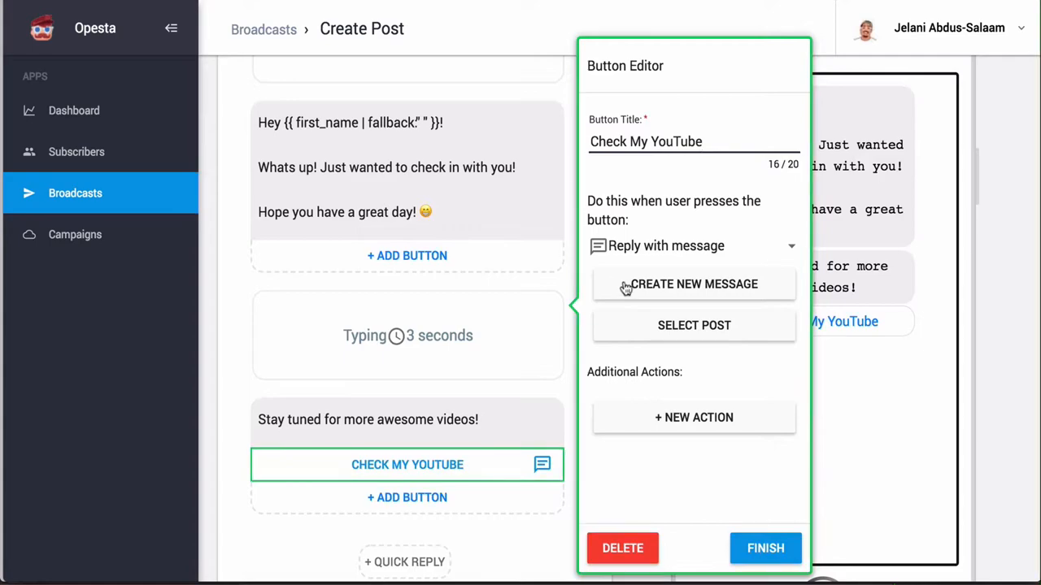
pyautogui.click(694, 245)
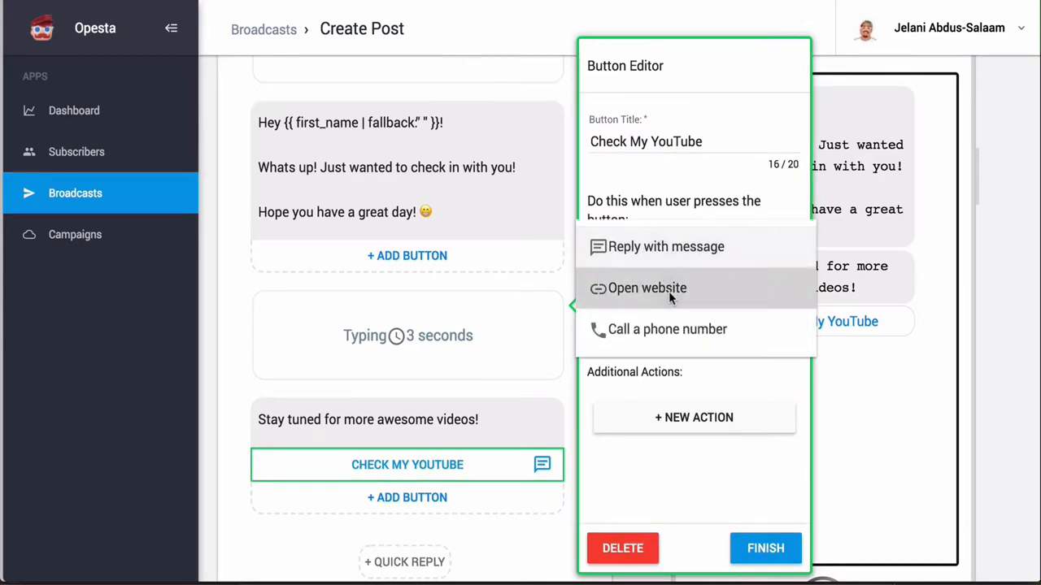
pyautogui.click(646, 288)
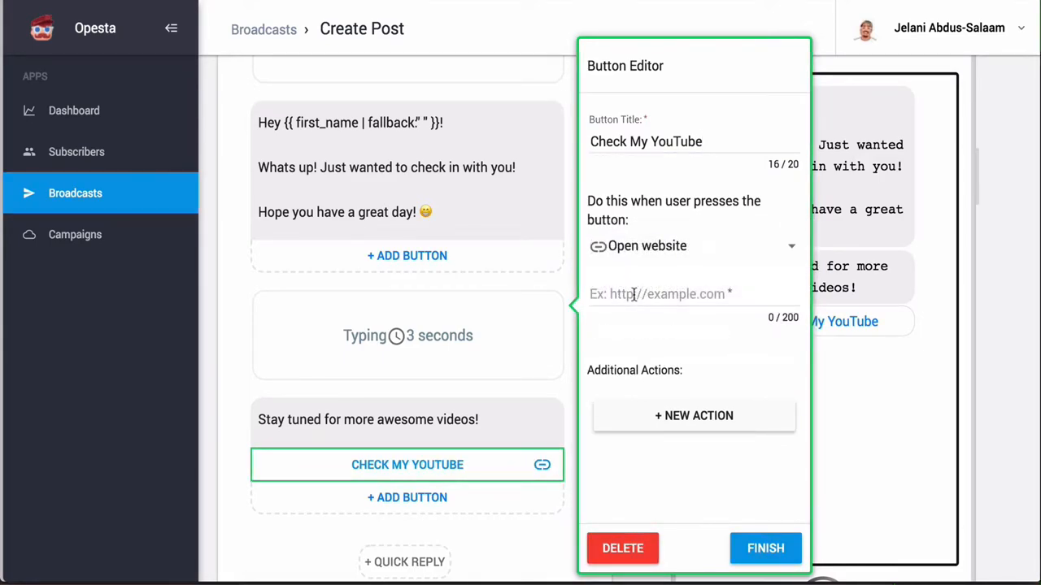
pyautogui.moveTo(703, 430)
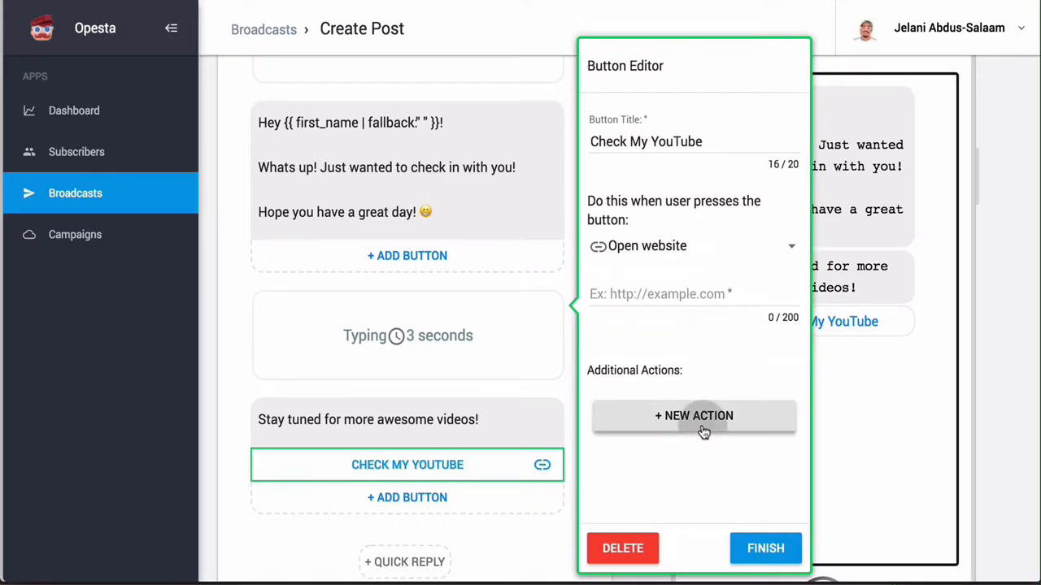
# - Browse the button's additional actions, then delete the unfinished YouTube button
pyautogui.click(694, 416)
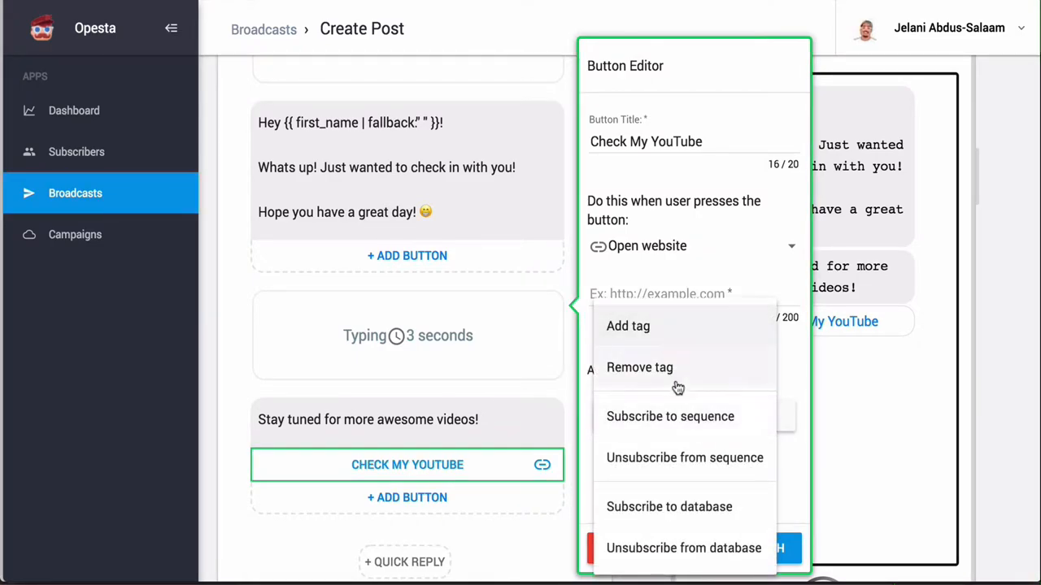
pyautogui.moveTo(655, 329)
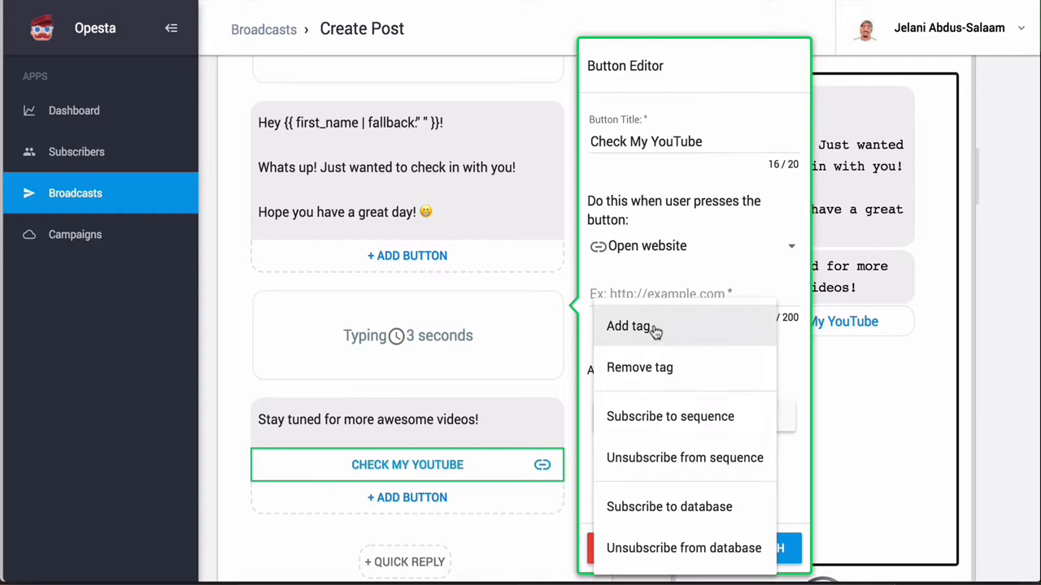
pyautogui.moveTo(656, 366)
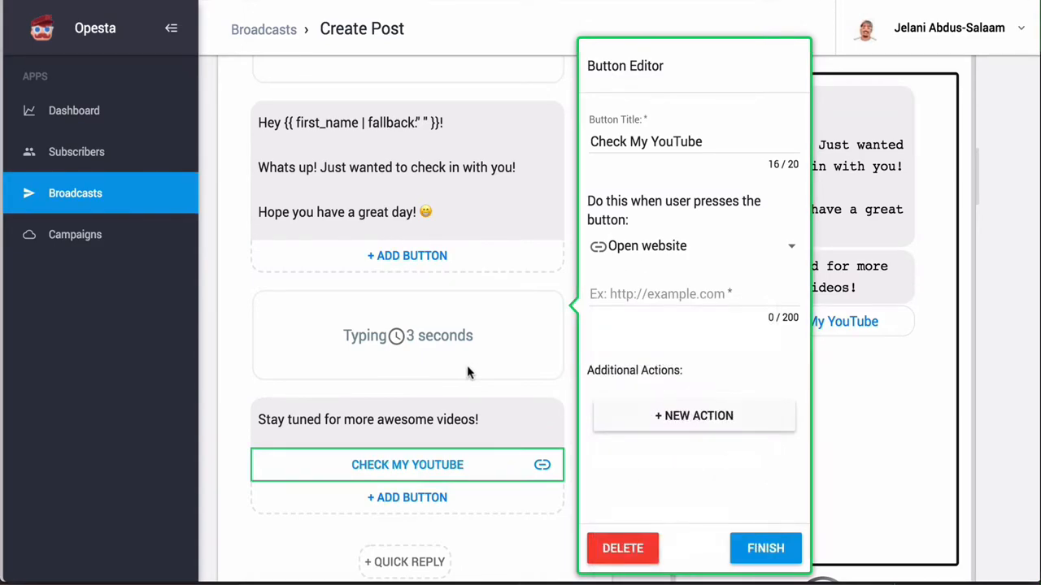
pyautogui.click(766, 548)
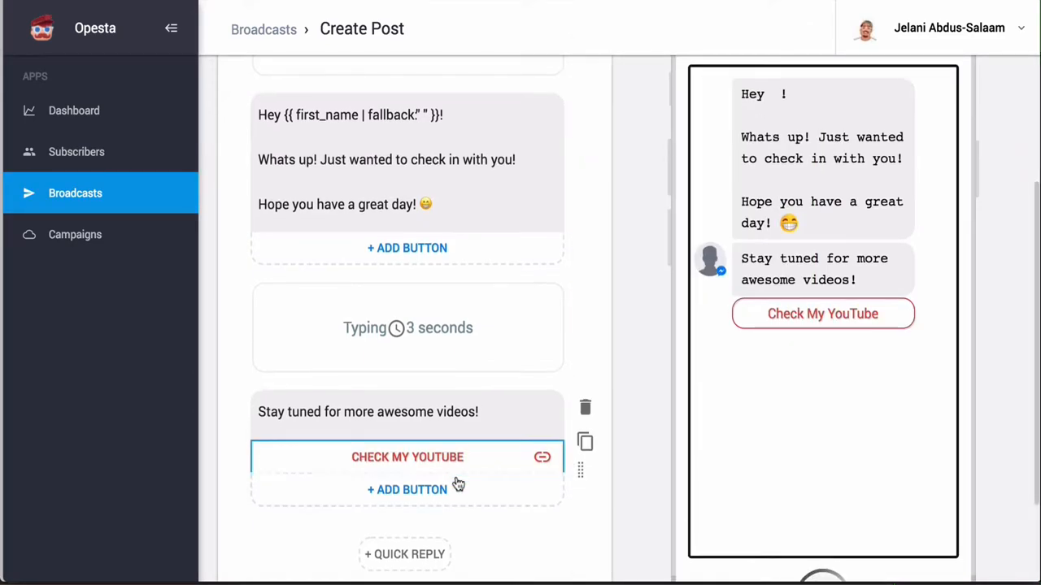
pyautogui.click(408, 457)
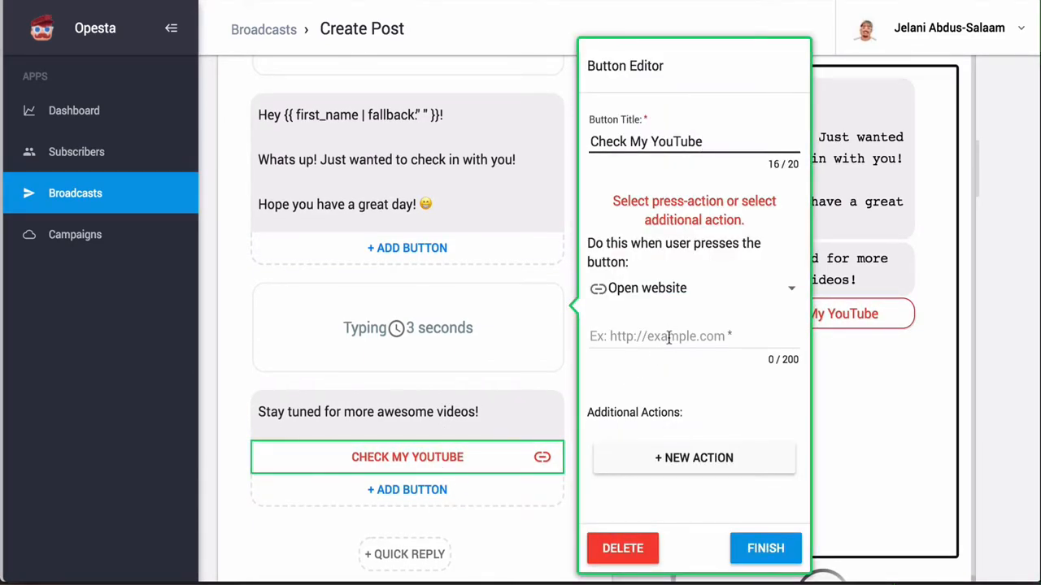
pyautogui.click(765, 548)
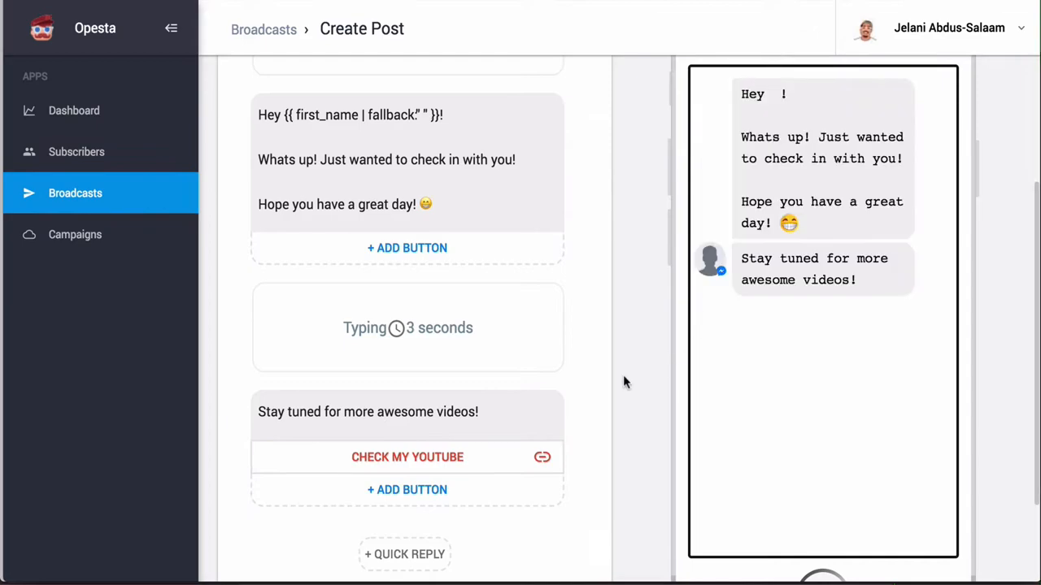
# - Scroll the post editor down and back up toward the broadcast settings
pyautogui.scroll(-3)
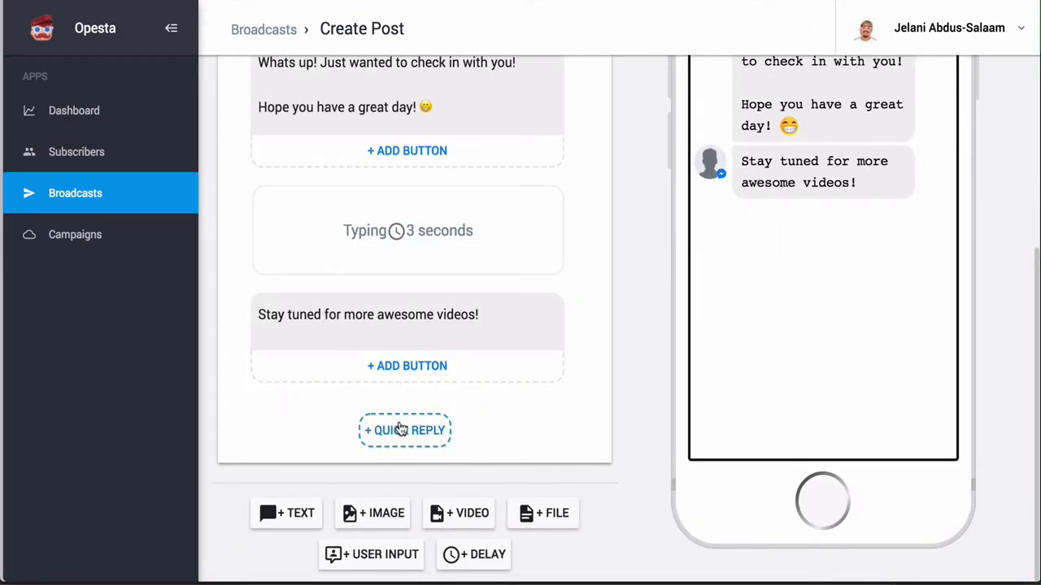
pyautogui.moveTo(365, 560)
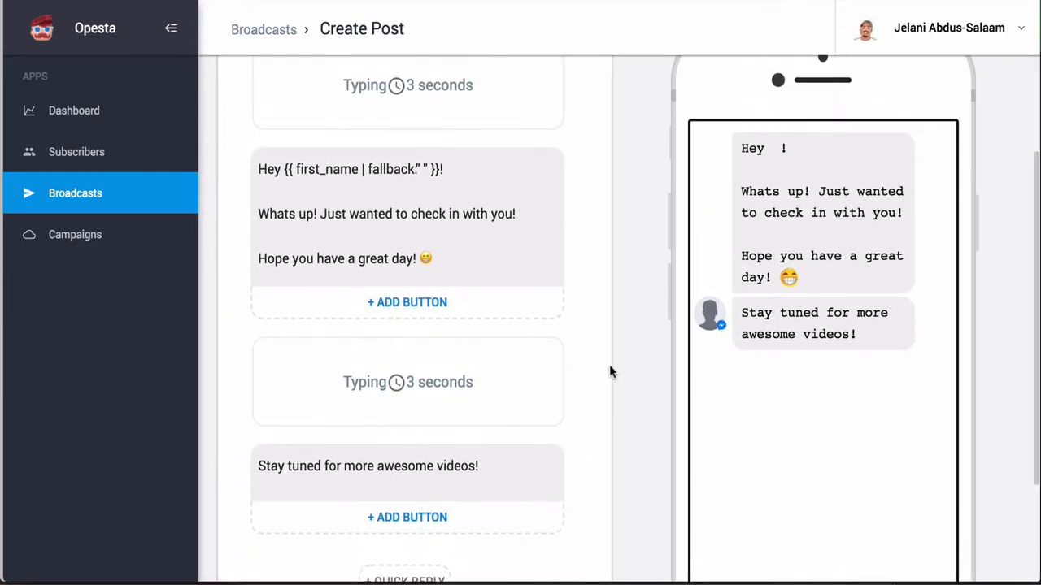
pyautogui.scroll(3)
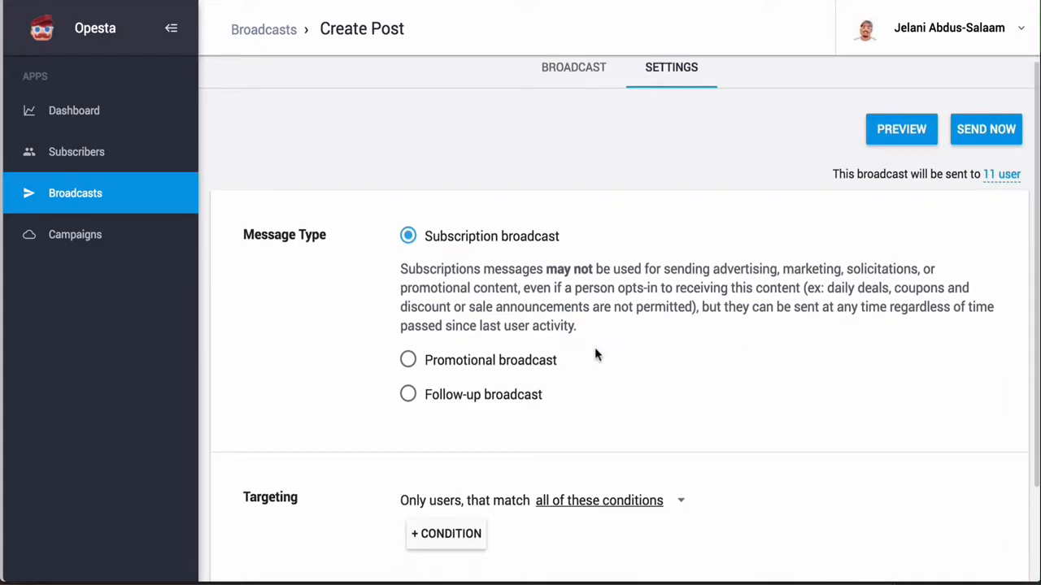
pyautogui.scroll(-3)
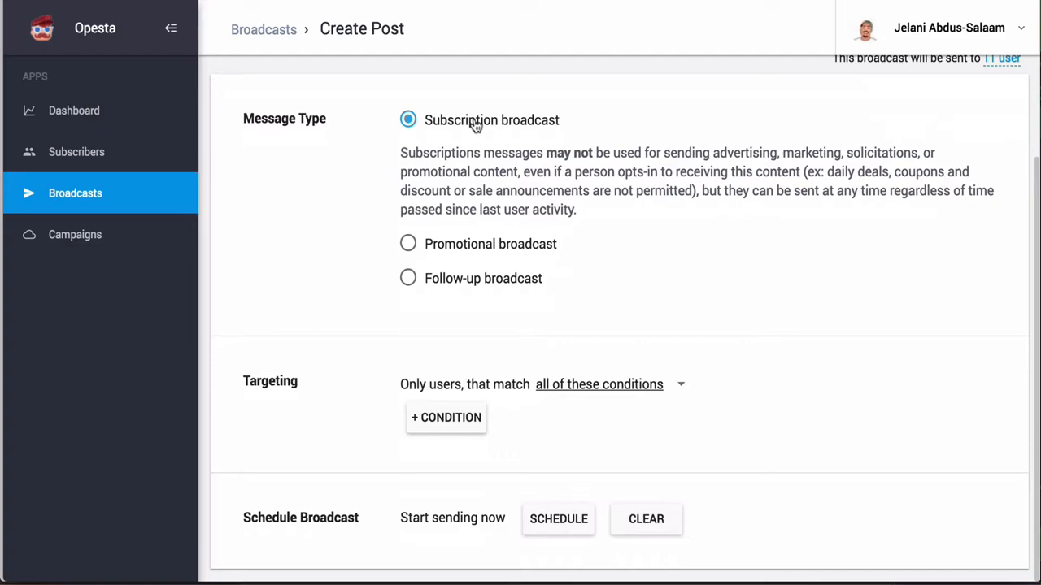
pyautogui.moveTo(480, 291)
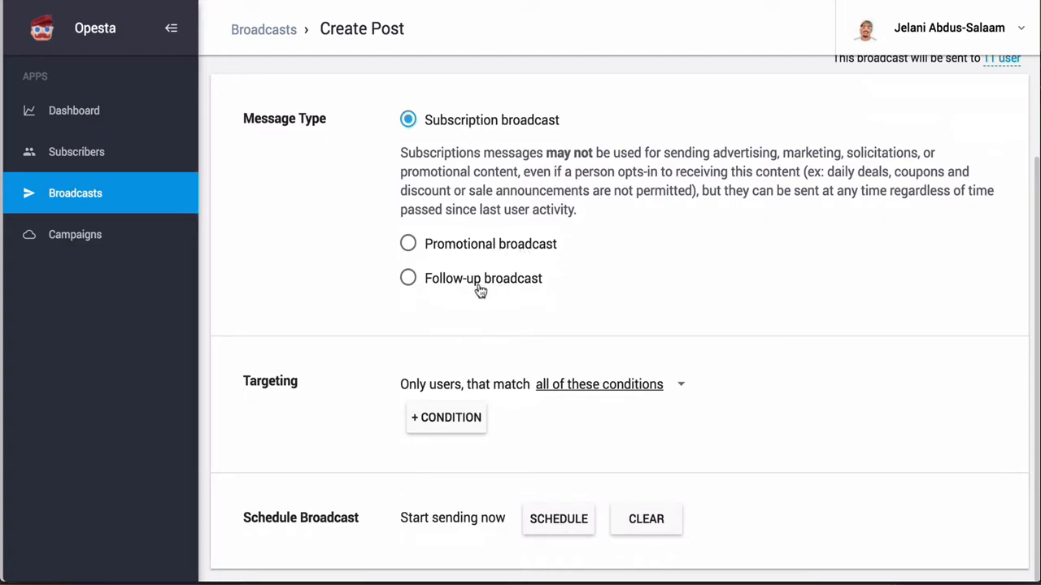
pyautogui.moveTo(492, 167)
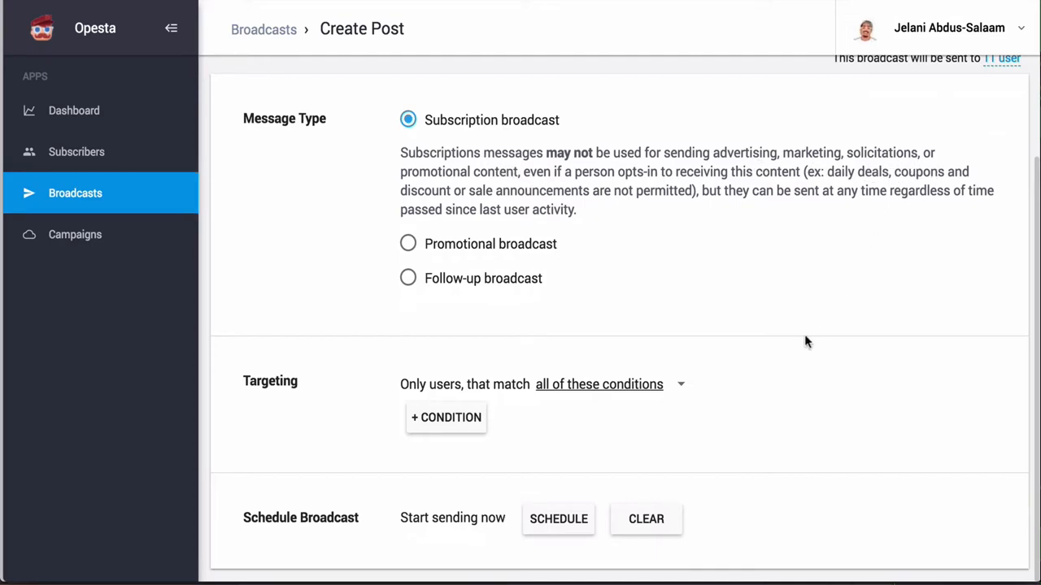
pyautogui.moveTo(459, 431)
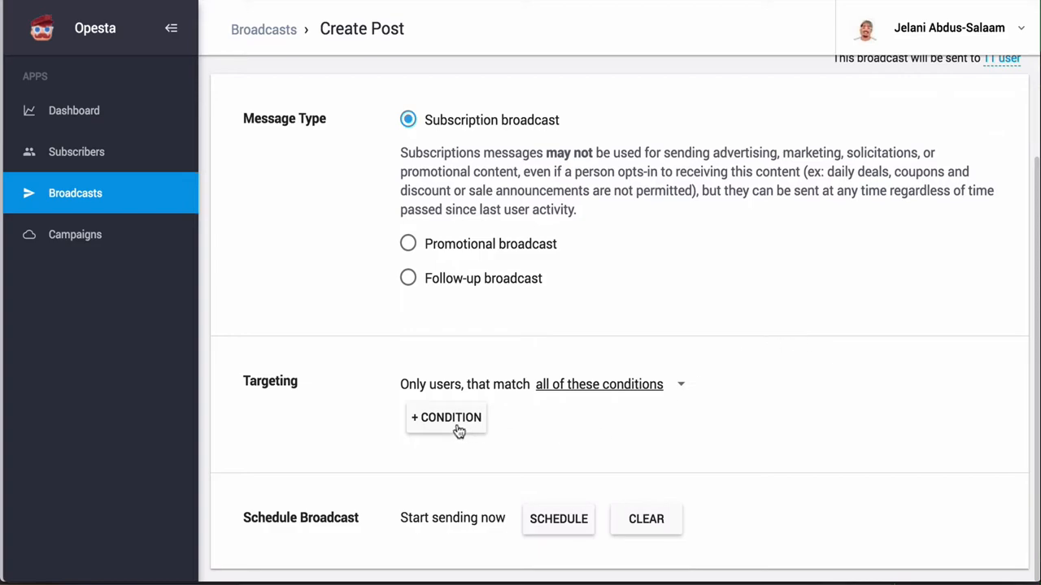
pyautogui.moveTo(458, 428)
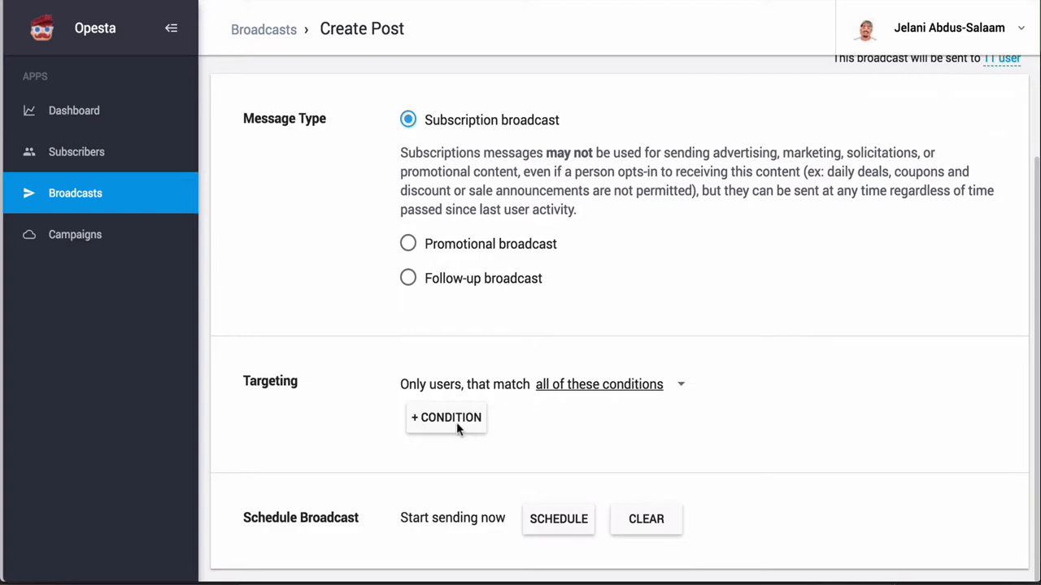
pyautogui.click(445, 417)
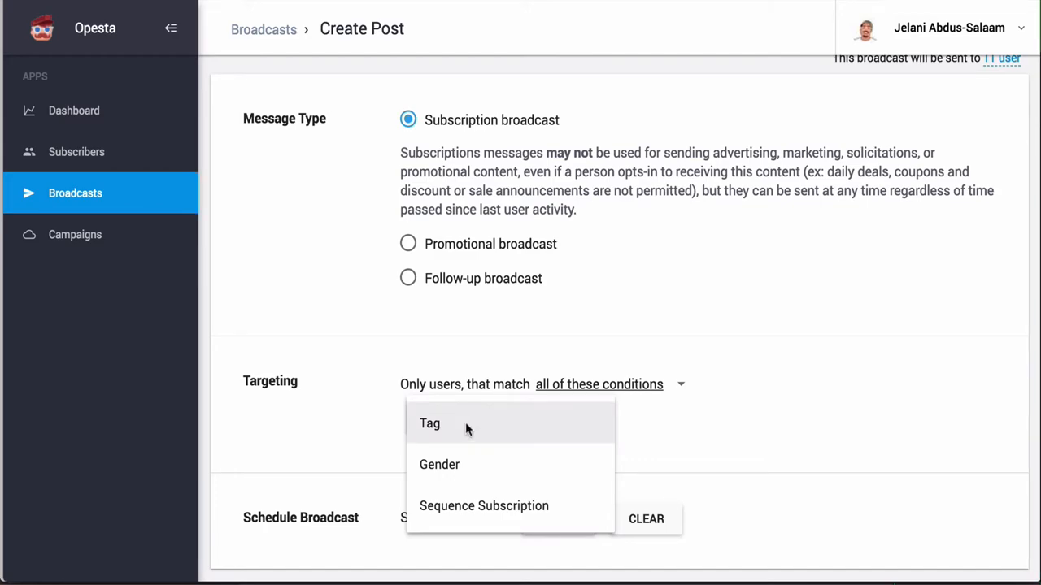
pyautogui.moveTo(488, 491)
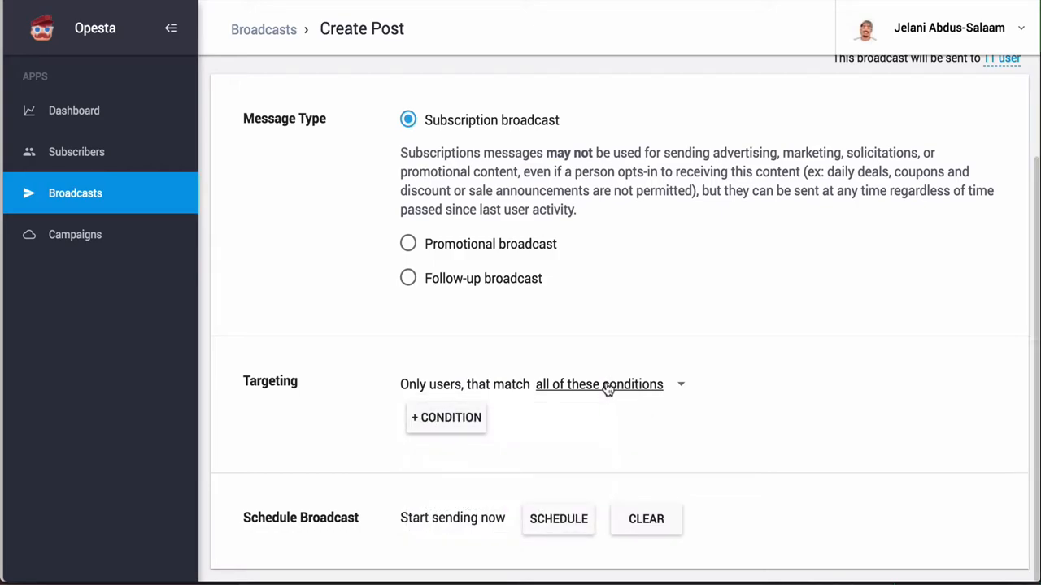
pyautogui.click(607, 385)
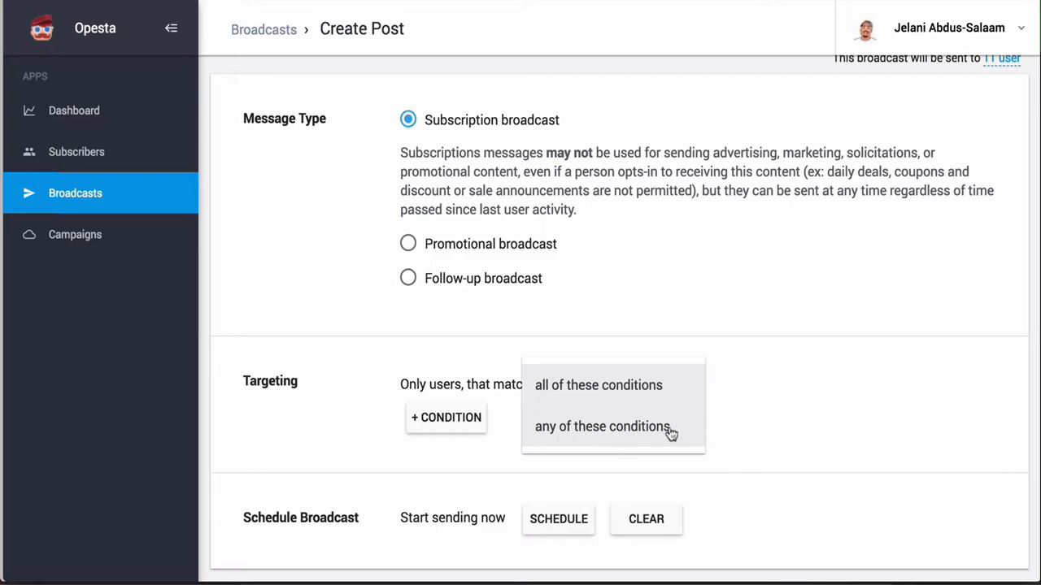
pyautogui.click(598, 385)
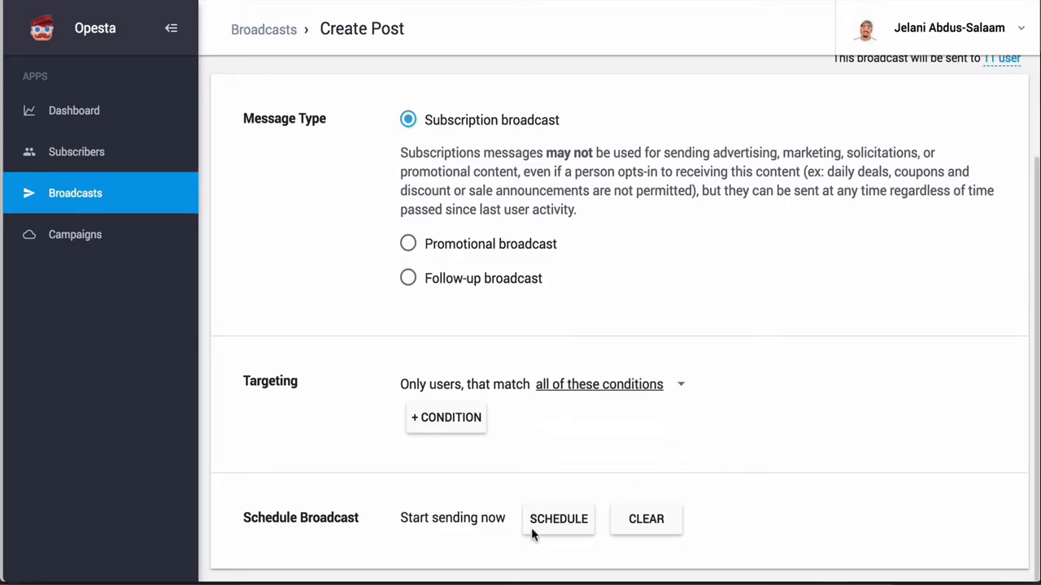
# - Schedule the send for Tomorrow, 3/6/2018 at 12:04 PM, and apply it
pyautogui.click(558, 519)
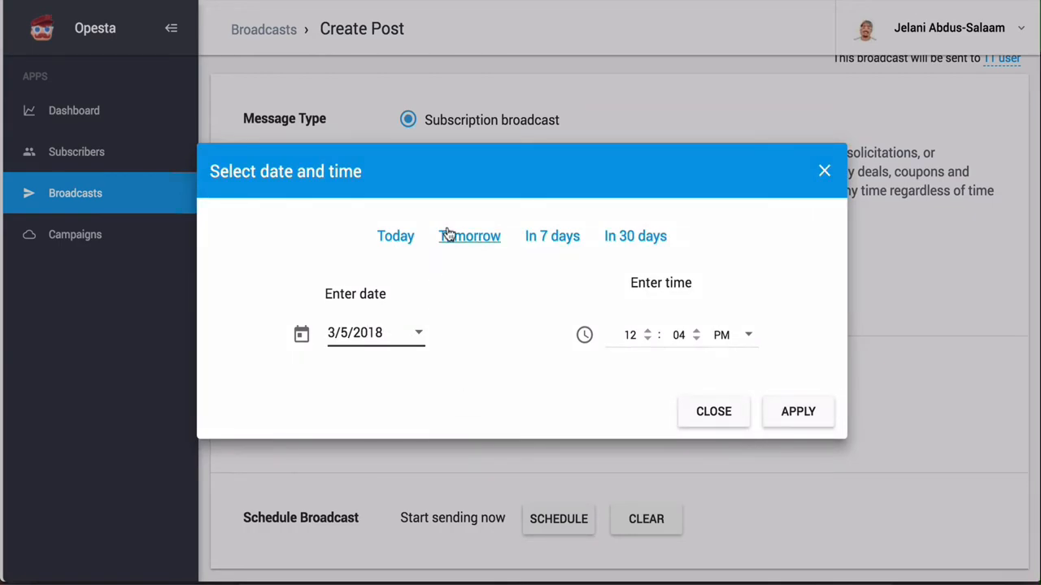
pyautogui.click(469, 235)
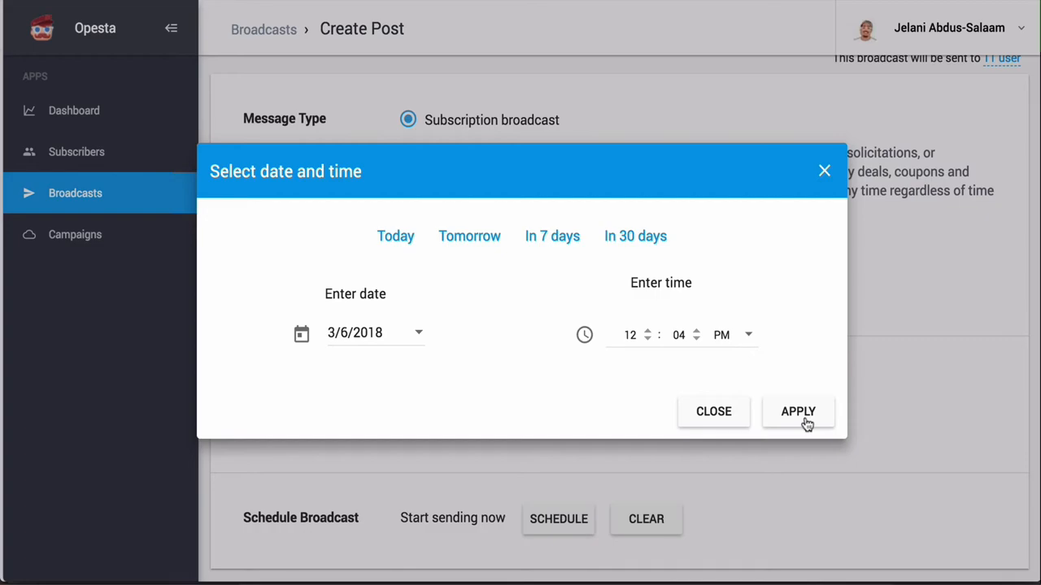
pyautogui.click(798, 412)
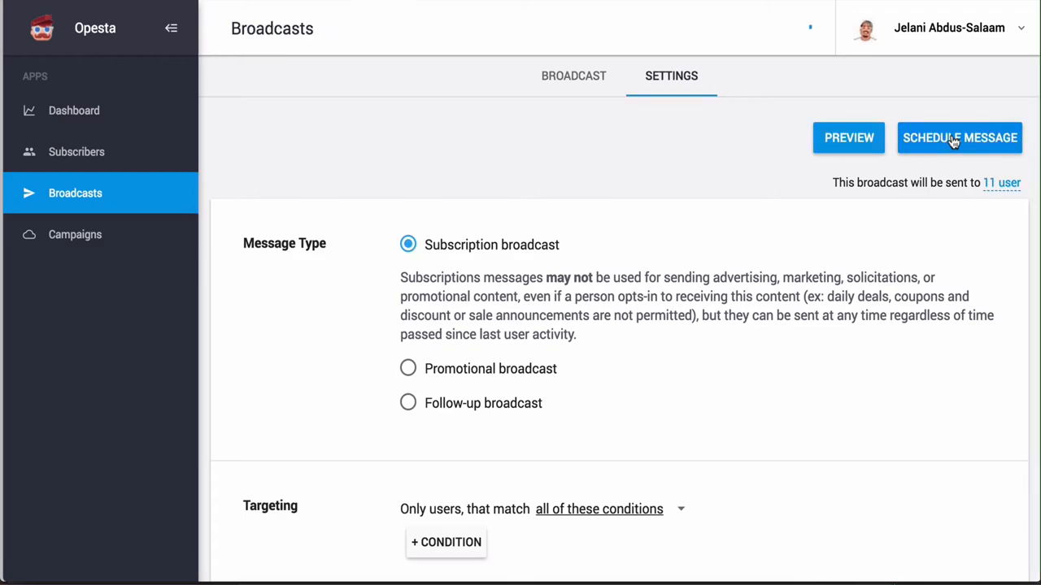
# - Confirm the scheduled message and view the Scheduled broadcasts list showing 06 Mar, 18 12:04
pyautogui.click(958, 137)
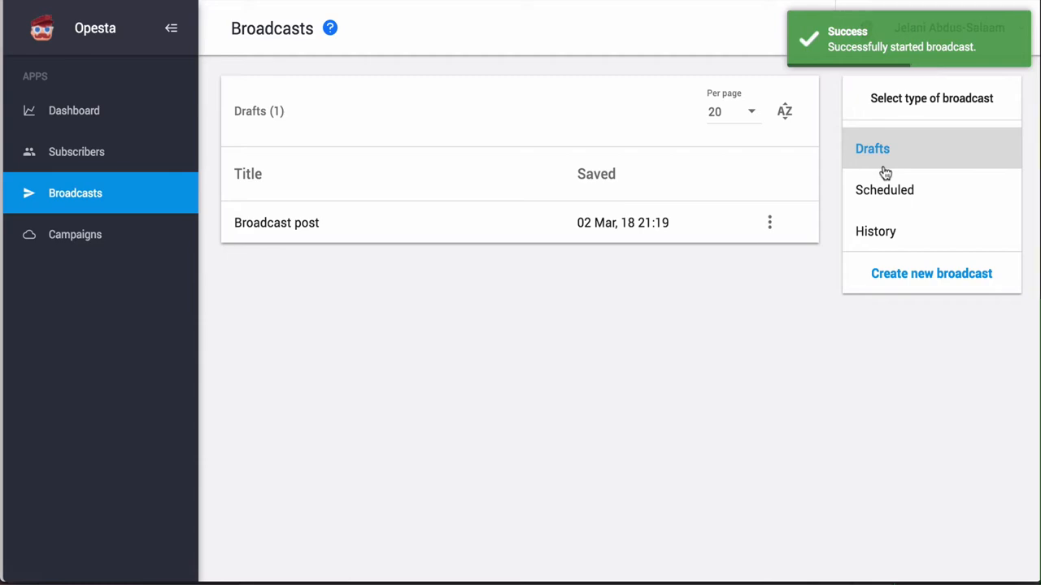
pyautogui.moveTo(889, 159)
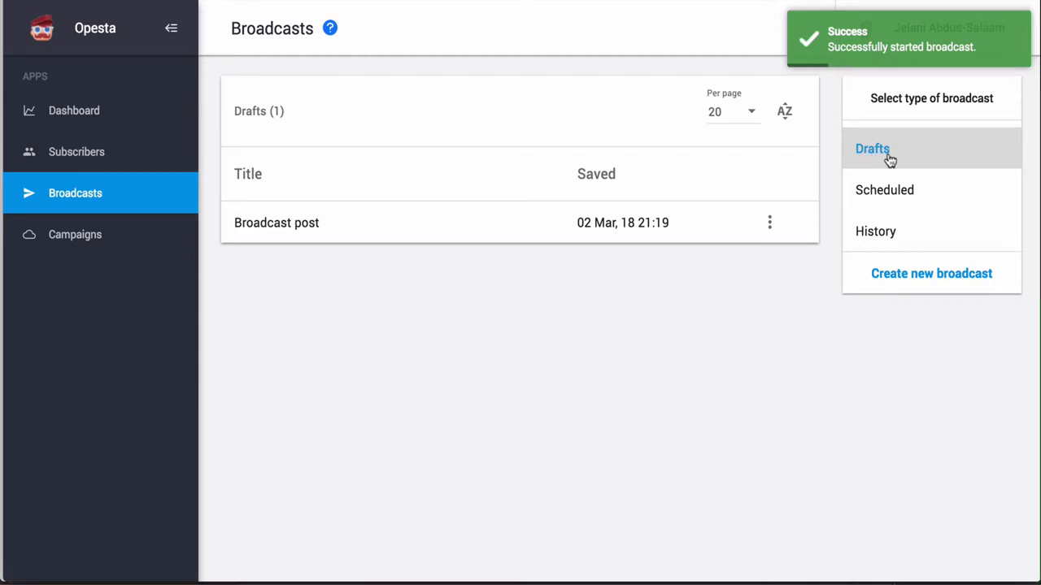
pyautogui.click(884, 189)
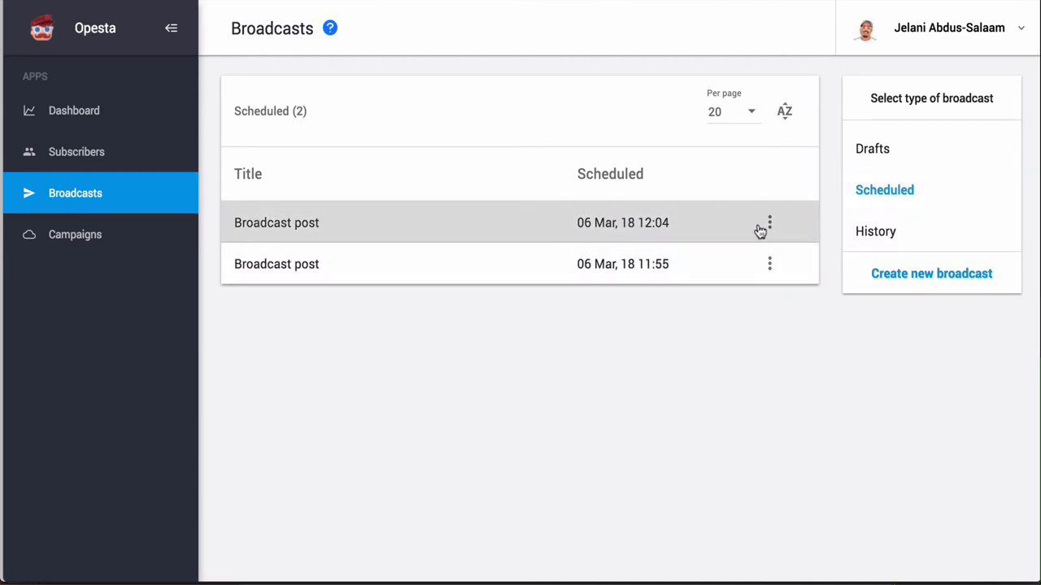
pyautogui.click(769, 222)
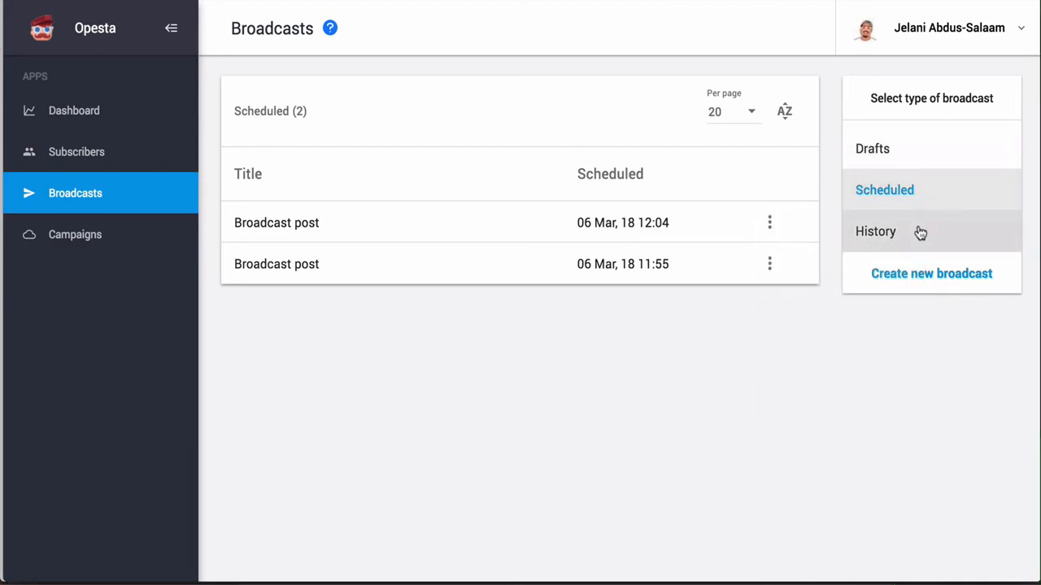
# - Open History in the broadcast type panel and see it is empty
pyautogui.click(874, 231)
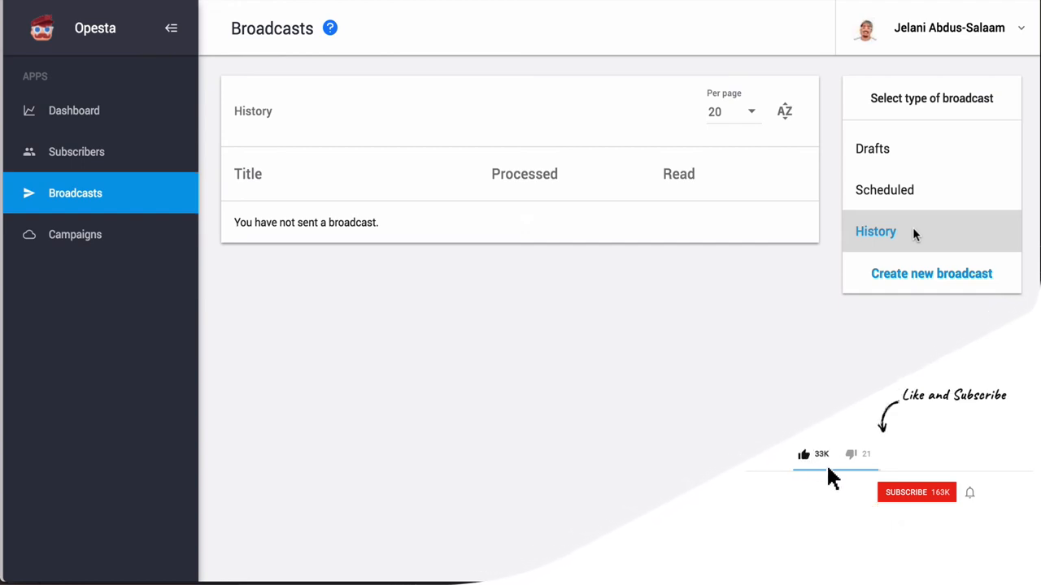
pyautogui.click(915, 493)
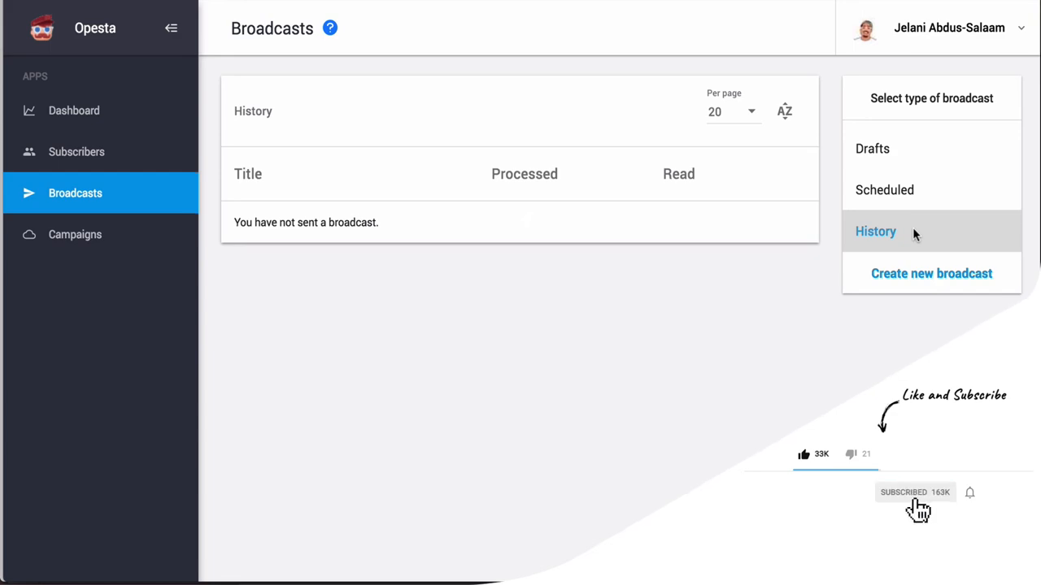
pyautogui.moveTo(971, 518)
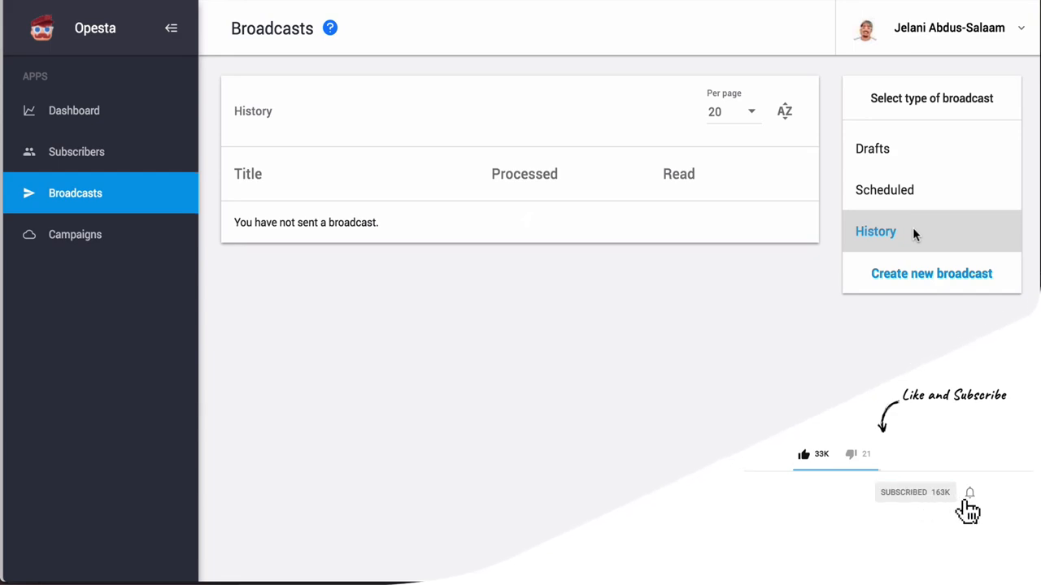